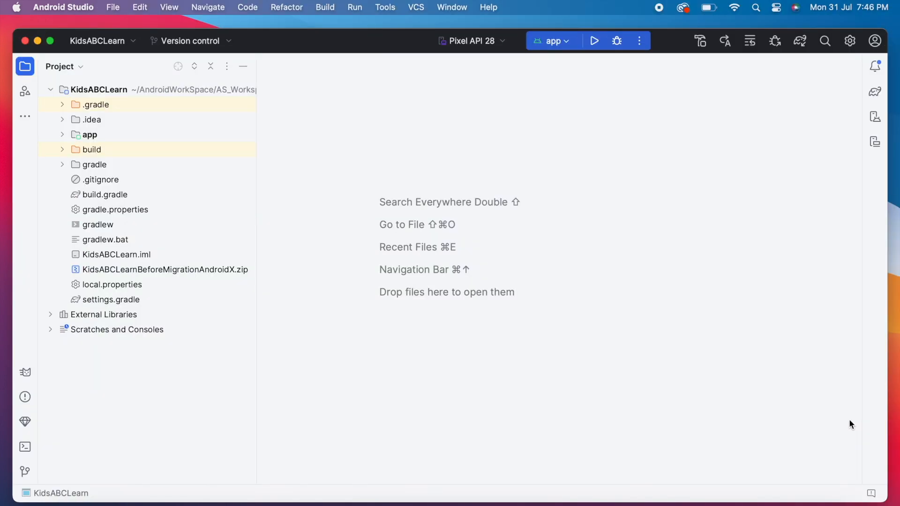
# Run Check for Updates from the Welcome screen gear menu, finding Giraffe 2022.3.1, and reopen KidsABCLearn
pyautogui.click(875, 166)
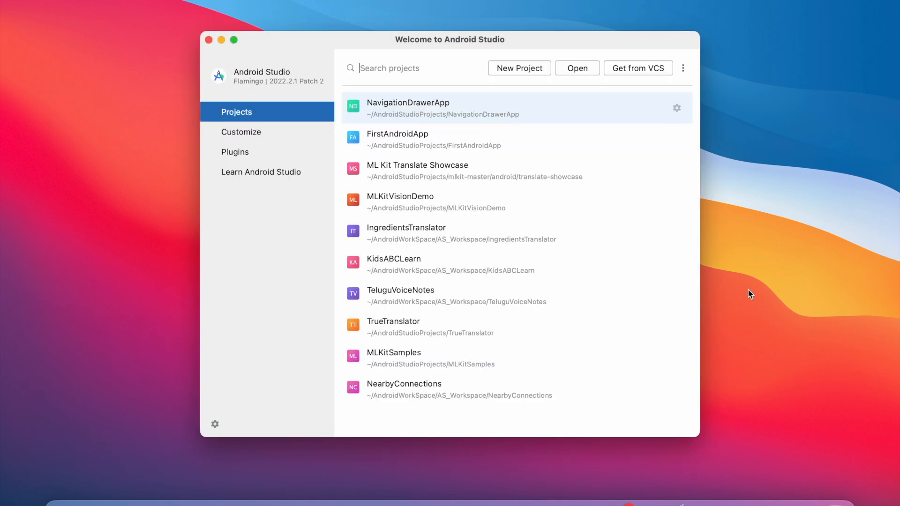
pyautogui.moveTo(350, 420)
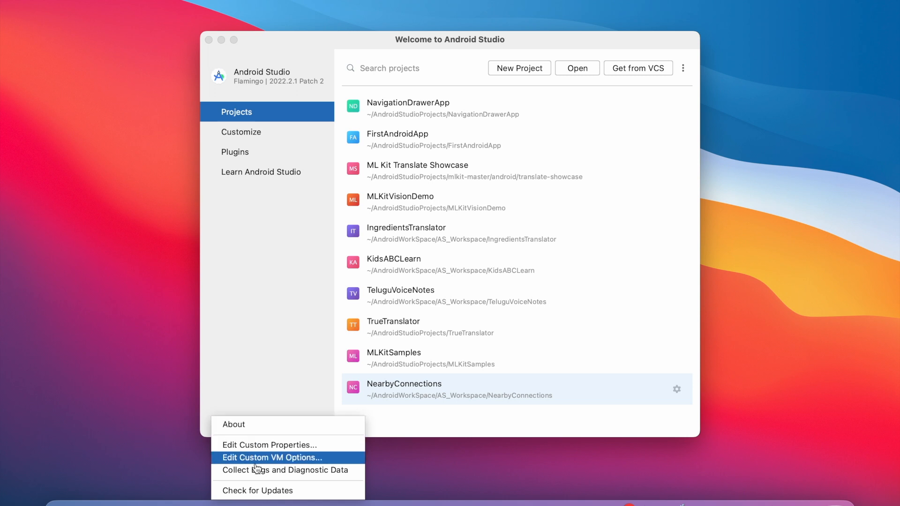
pyautogui.click(257, 490)
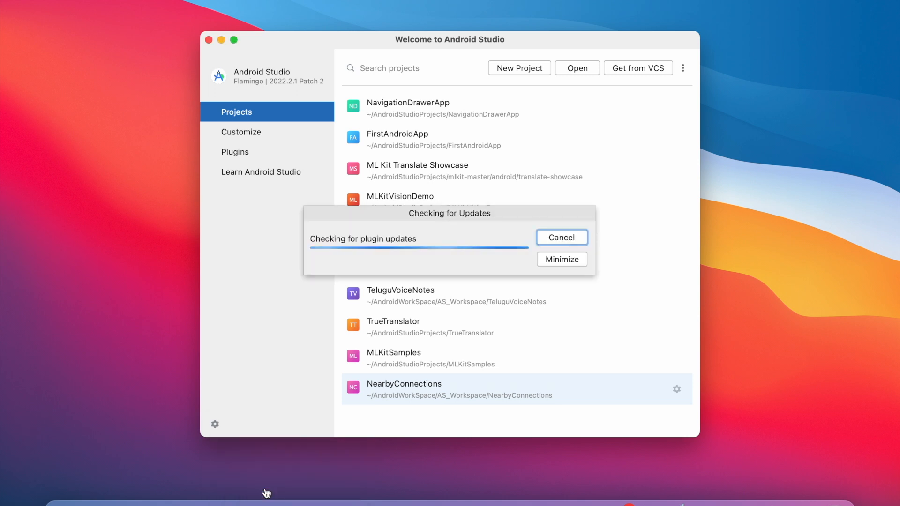
pyautogui.click(561, 237)
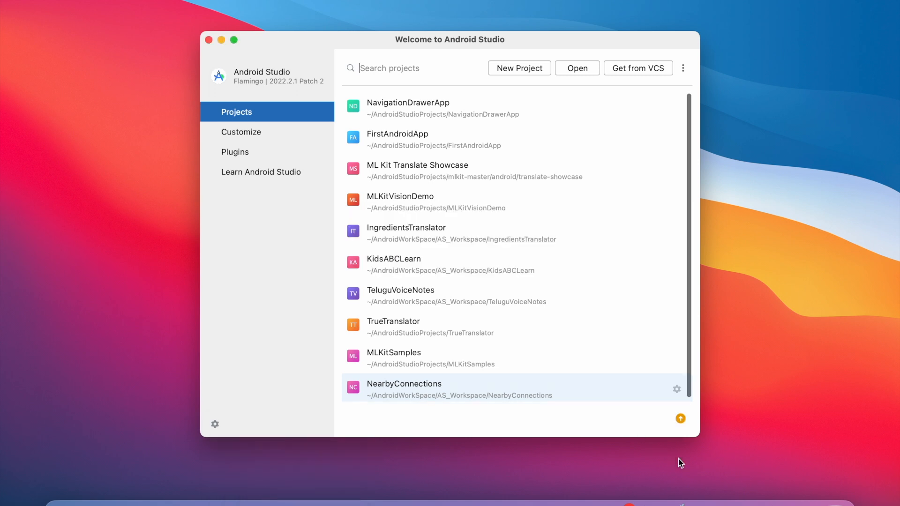
pyautogui.moveTo(681, 424)
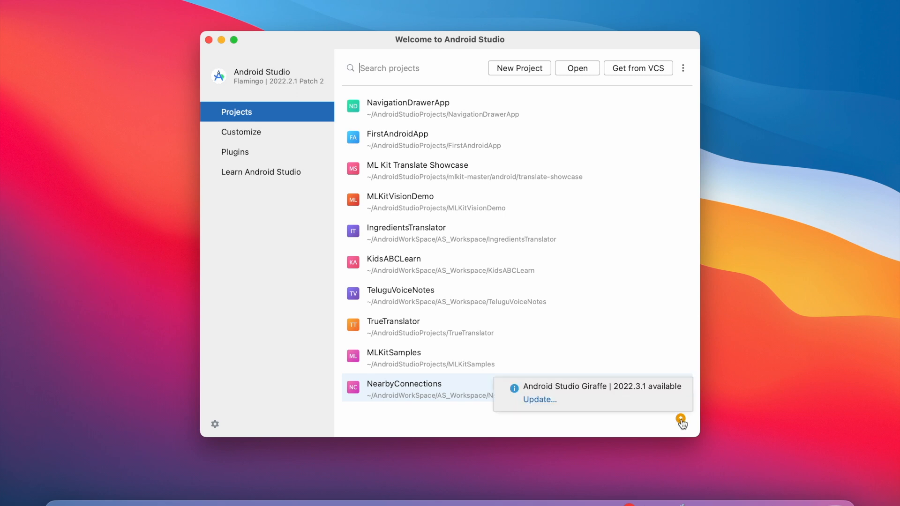
pyautogui.moveTo(670, 395)
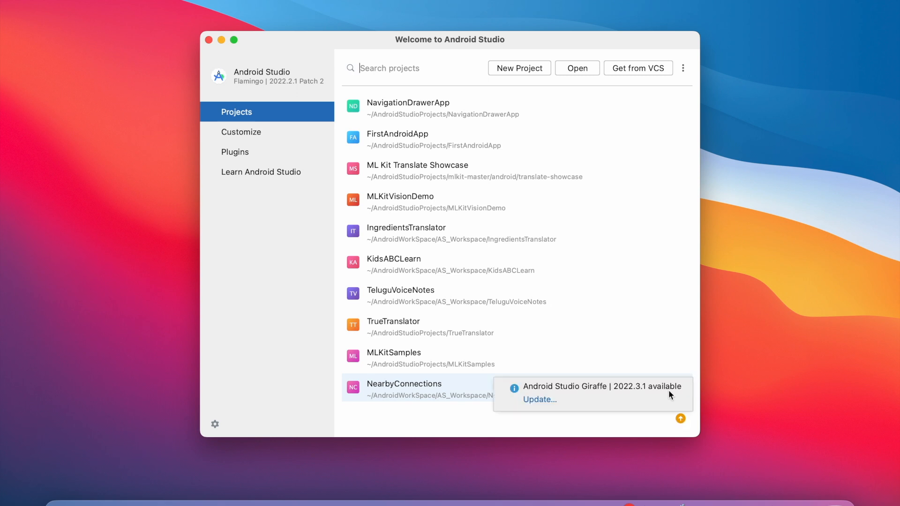
pyautogui.moveTo(569, 392)
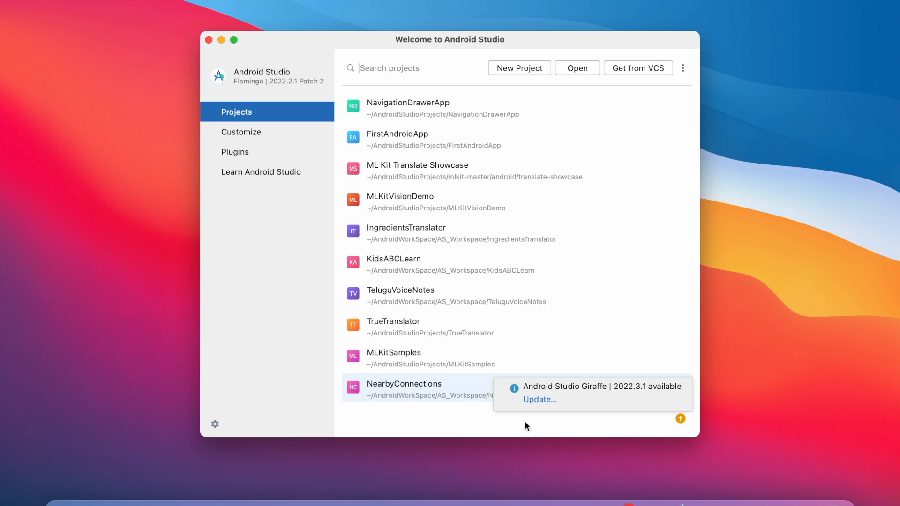
pyautogui.doubleClick(394, 262)
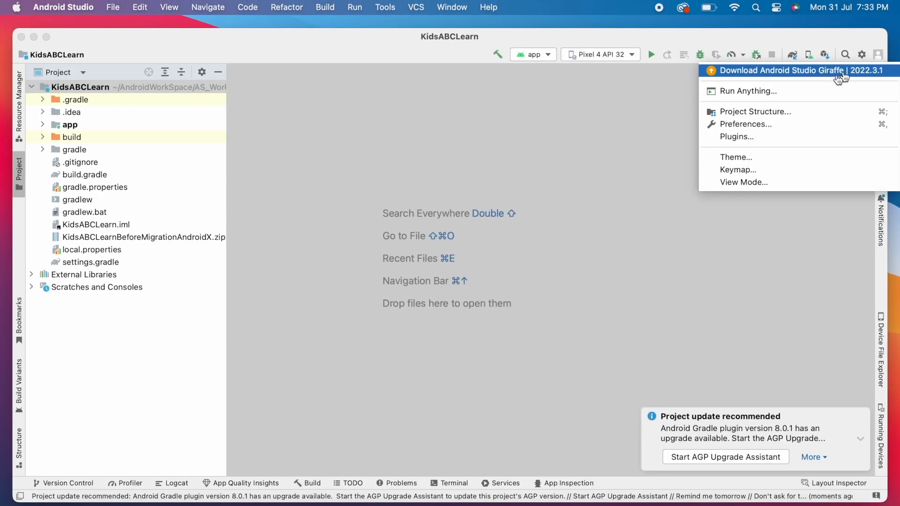
# Run Check for Updates from the Android Studio menu inside the project, confirming Giraffe 2022.3.1
pyautogui.click(63, 6)
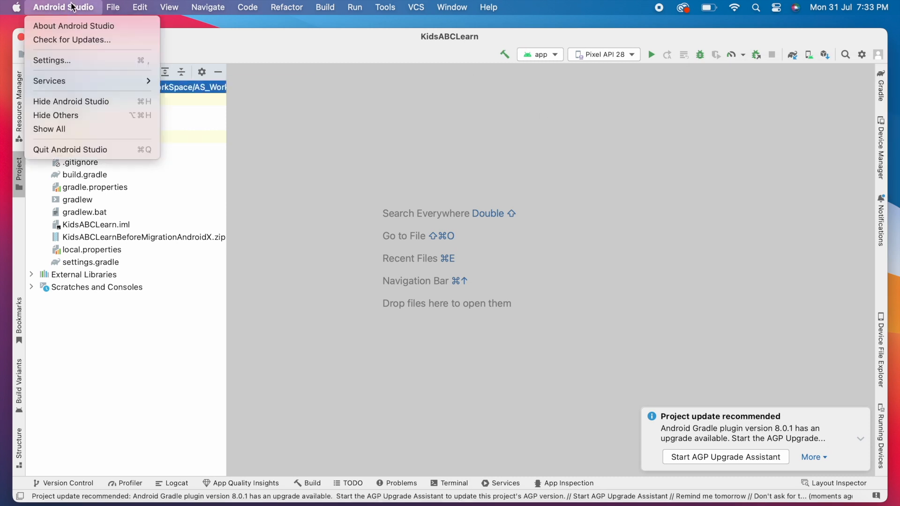
pyautogui.click(62, 7)
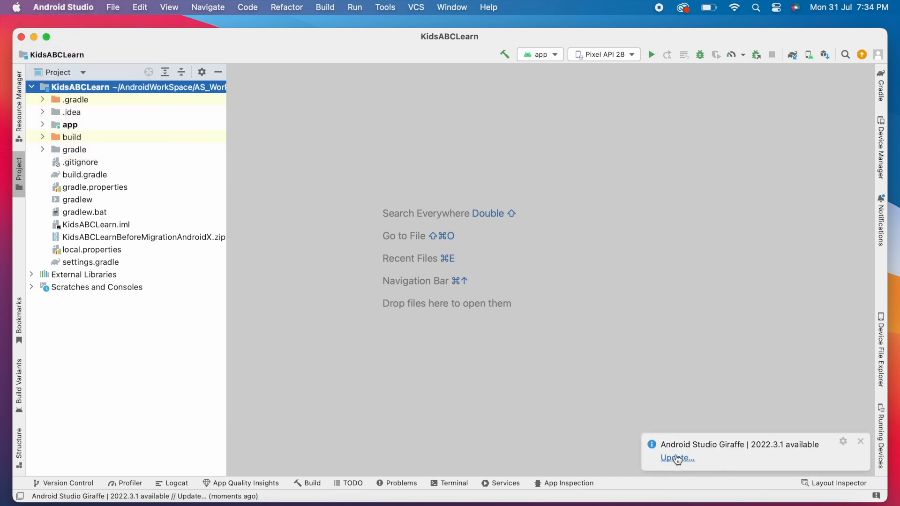
pyautogui.moveTo(676, 462)
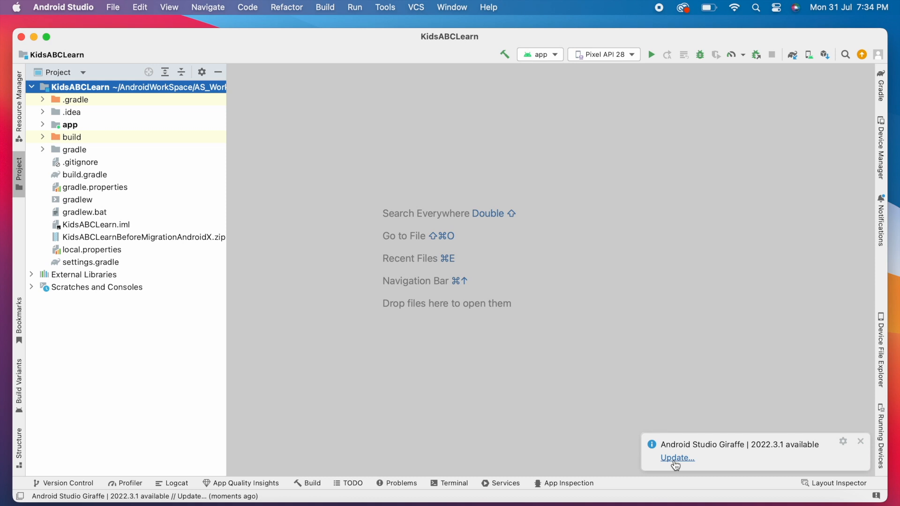
pyautogui.moveTo(684, 462)
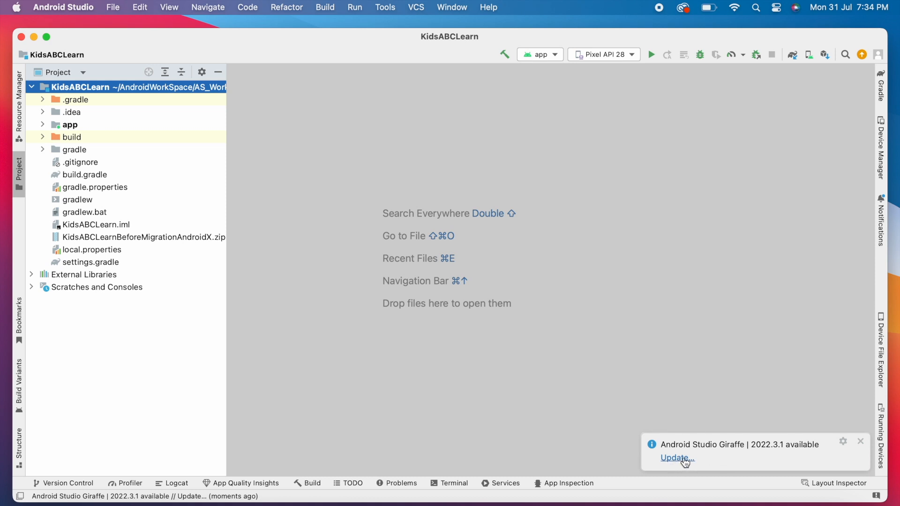
# Update to Giraffe 2022.3.1 via Update and Restart, then restart the IDE to finish installing
pyautogui.click(674, 459)
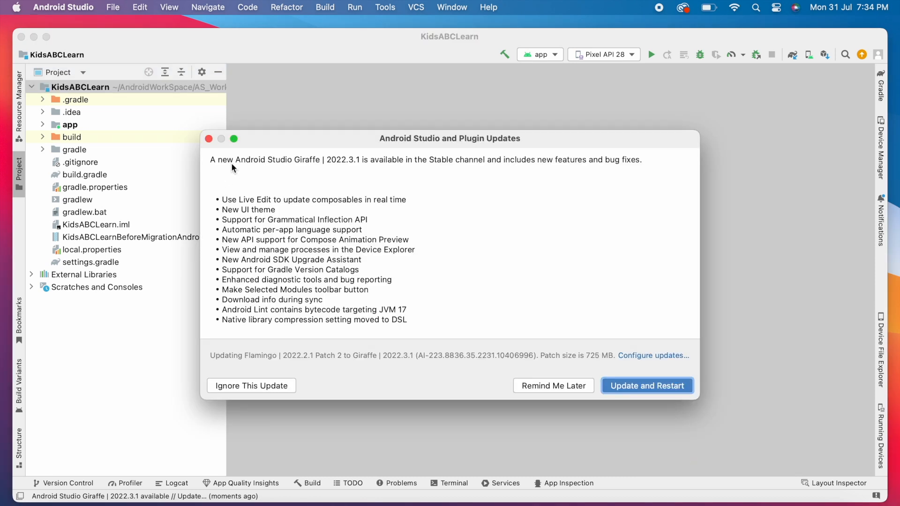
pyautogui.moveTo(289, 226)
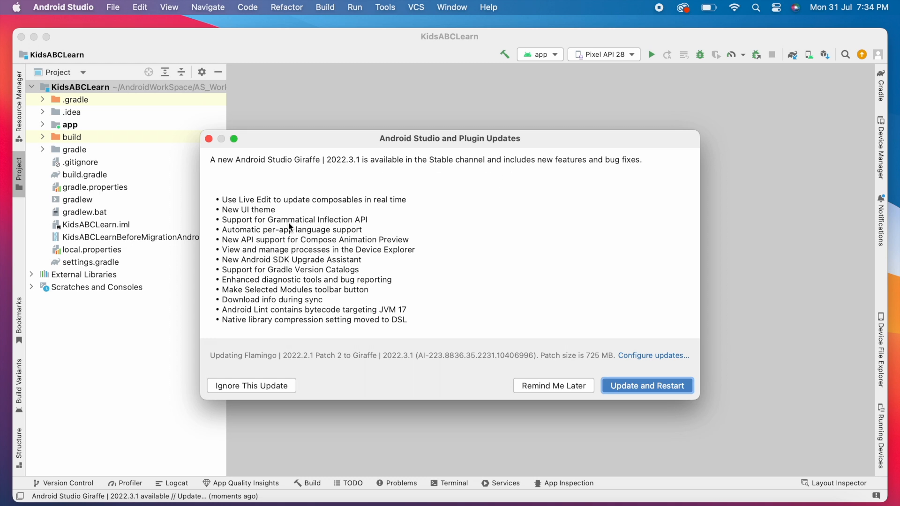
pyautogui.moveTo(298, 291)
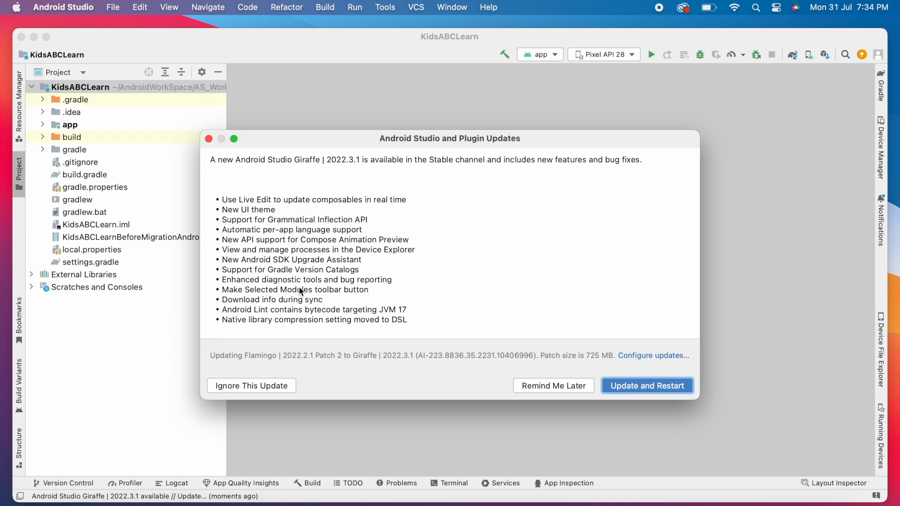
pyautogui.moveTo(481, 310)
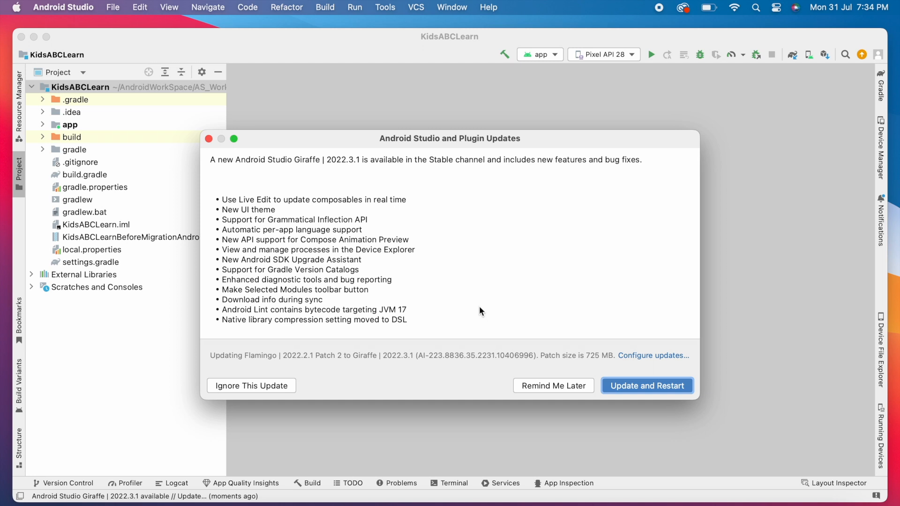
pyautogui.click(646, 386)
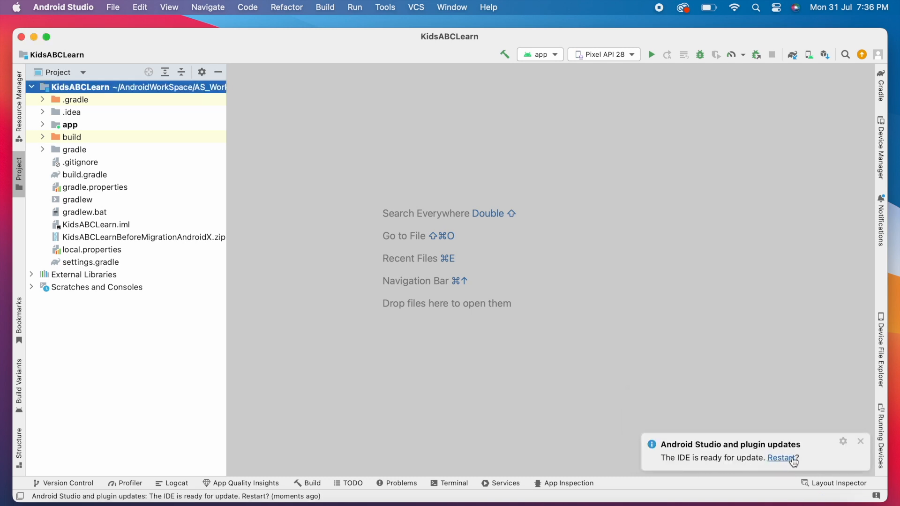
pyautogui.click(781, 458)
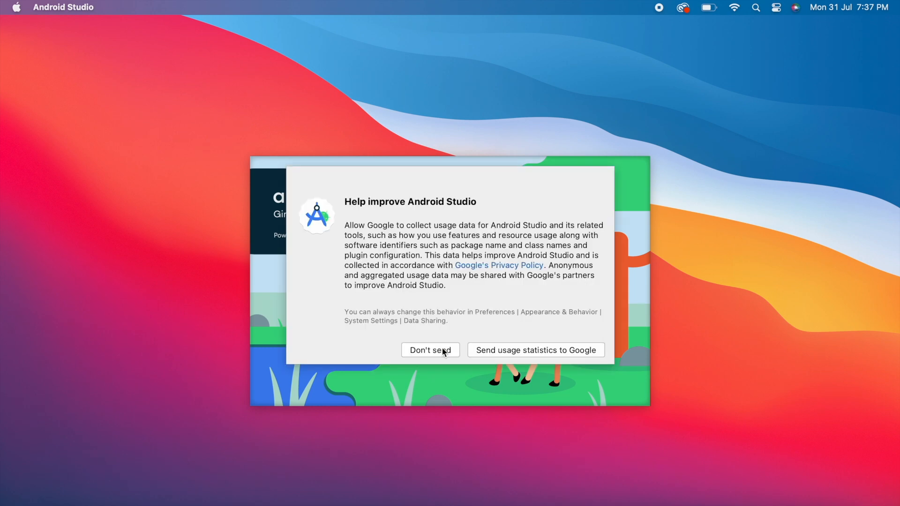
# Choose Don't send for usage data, dismiss the Clang-Tidy notice, and show the 1.78 GB SDK component updates
pyautogui.click(430, 350)
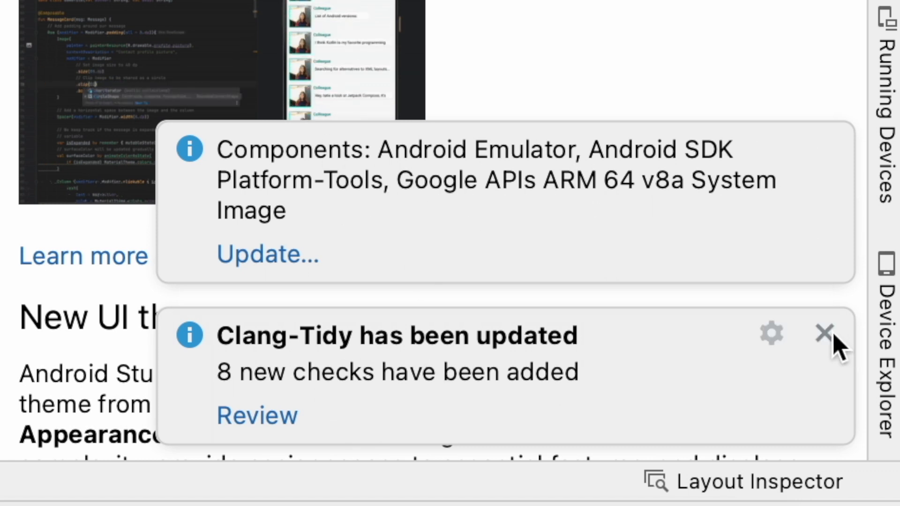
pyautogui.click(824, 334)
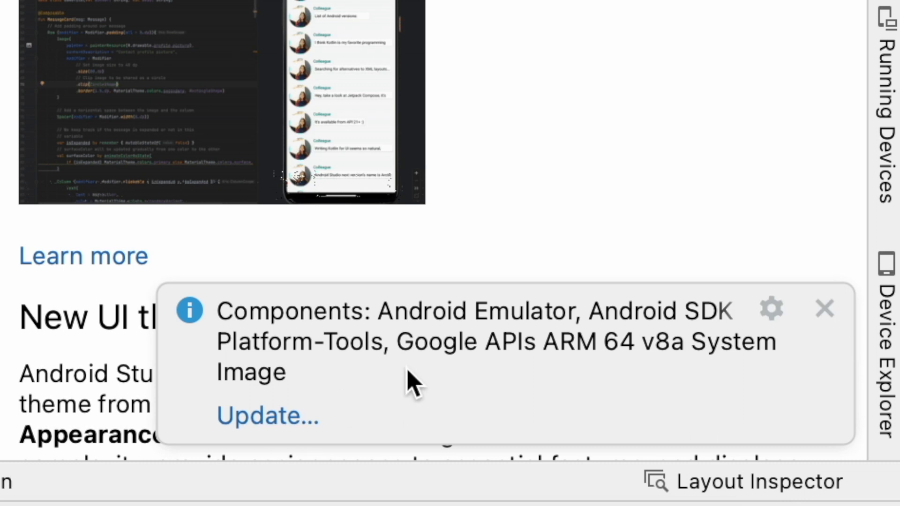
pyautogui.moveTo(367, 396)
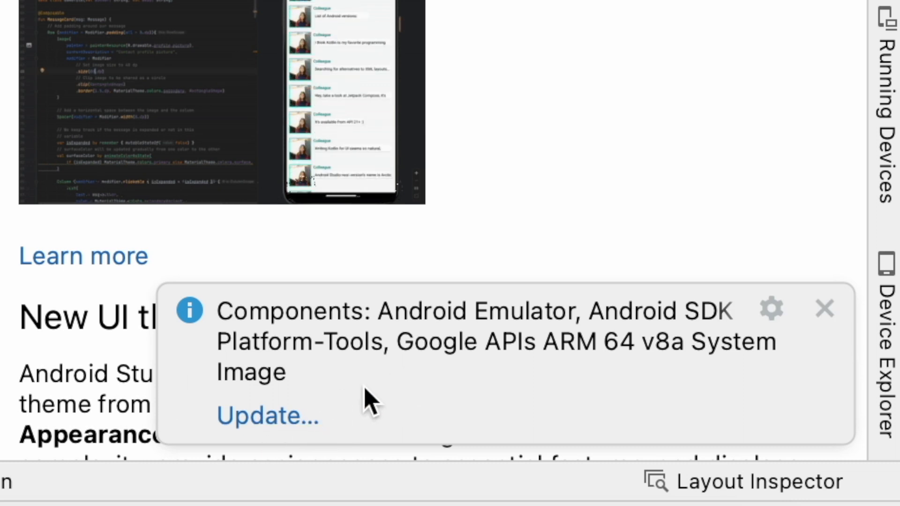
pyautogui.click(267, 416)
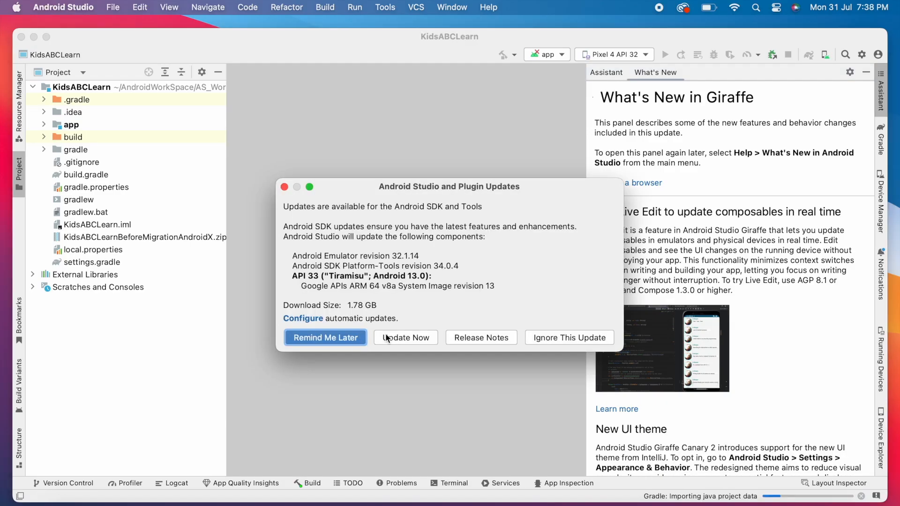
# Install the emulator, platform-tools and API 33 ARM 64 v8a image with Update Now, then finish the installer
pyautogui.click(405, 338)
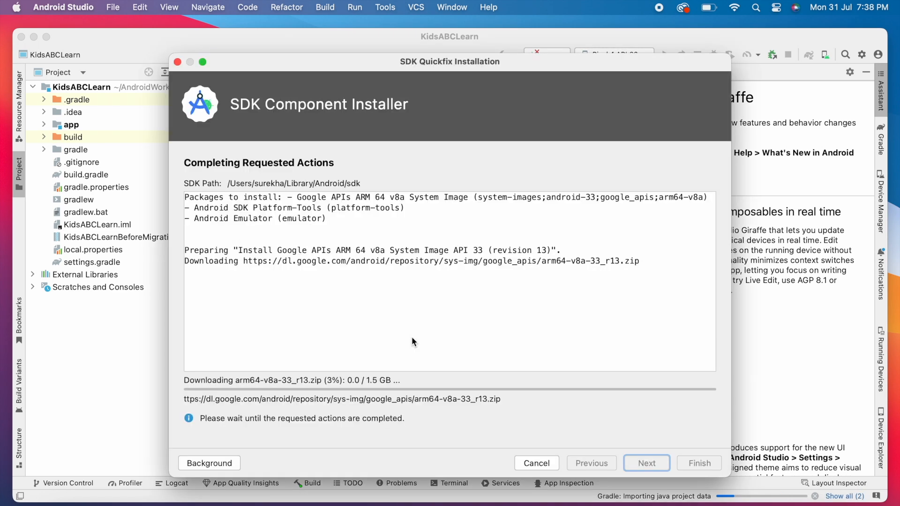
pyautogui.click(734, 6)
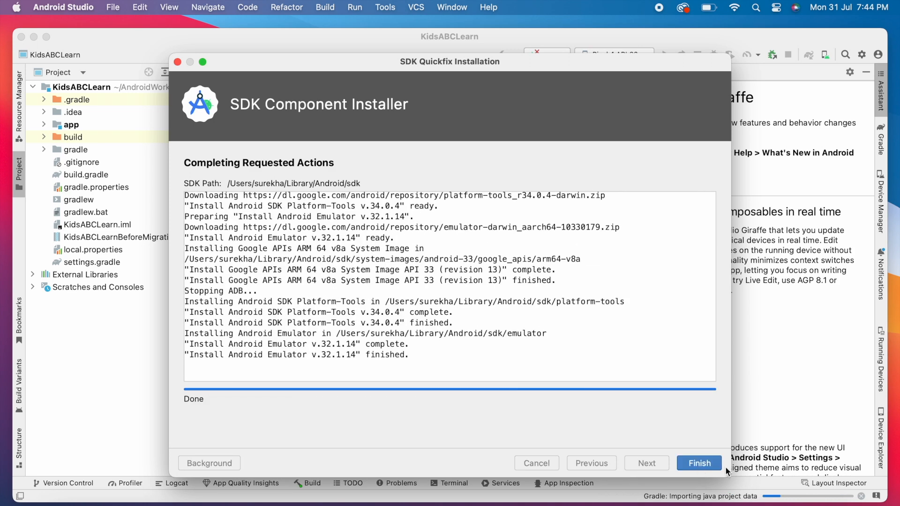
pyautogui.click(698, 463)
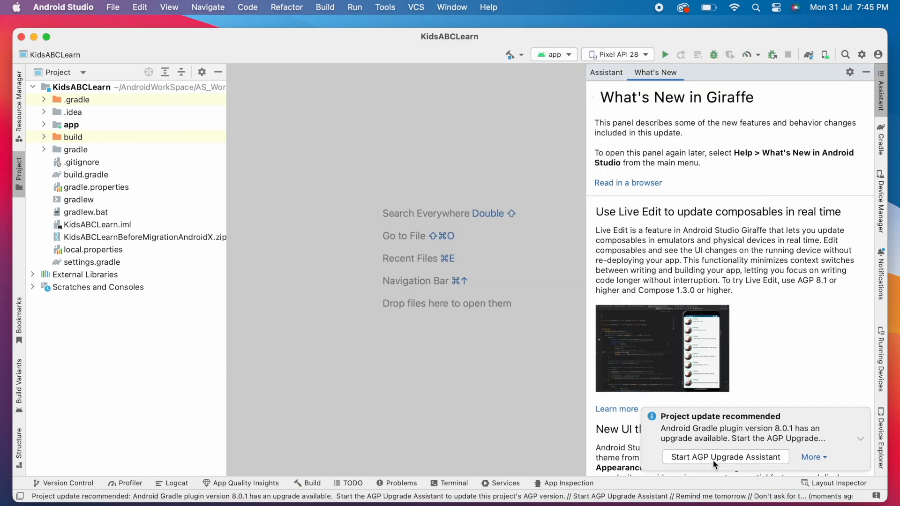
# Scroll What's New to the New UI theme section and bring up the Android Studio menu for settings
pyautogui.scroll(-3)
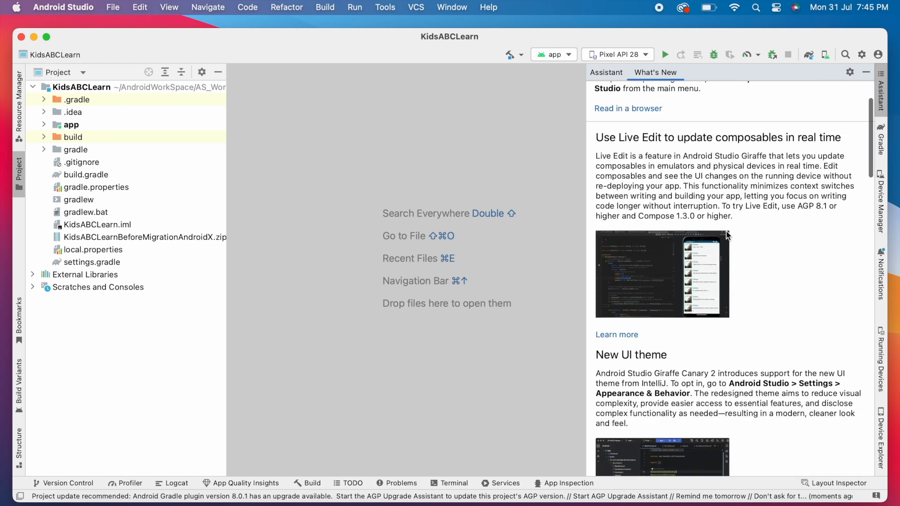
pyautogui.scroll(-3)
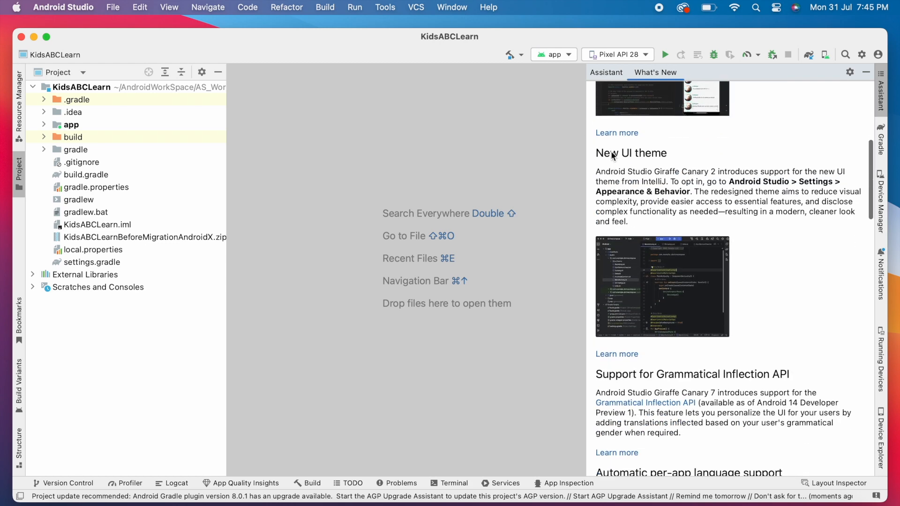
pyautogui.scroll(-3)
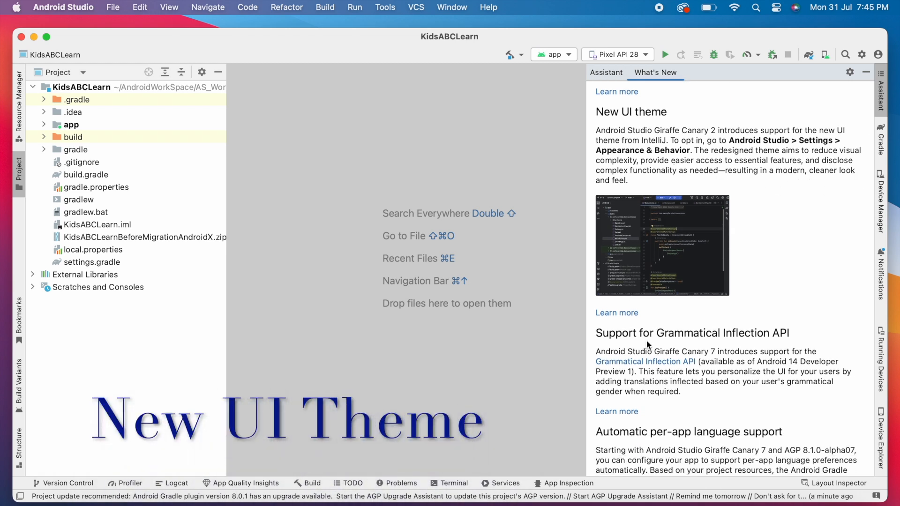
pyautogui.click(63, 6)
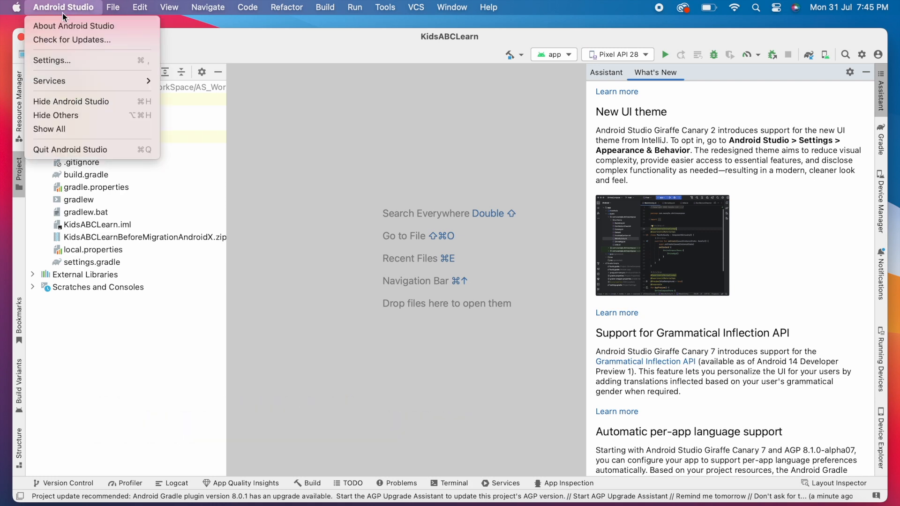
# Enable new UI under Appearance & Behavior > New UI in Settings and restart the IDE with Restart Now
pyautogui.click(52, 60)
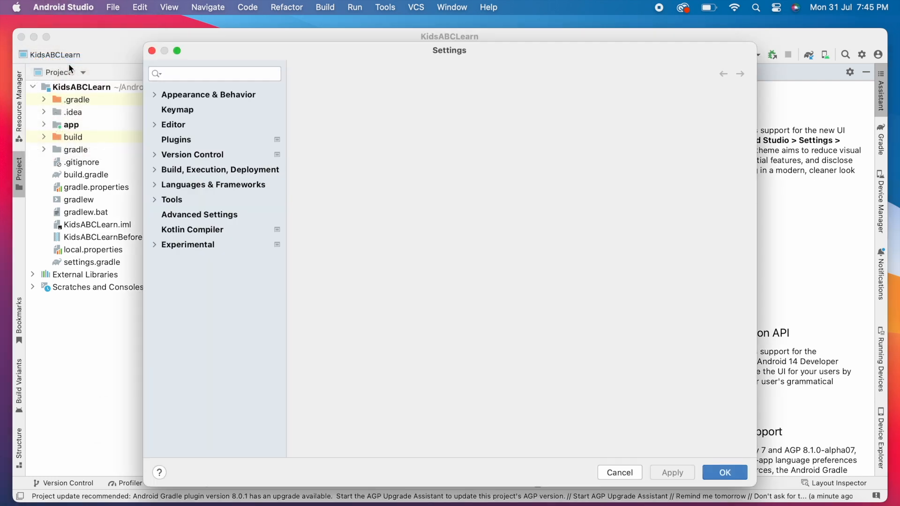
pyautogui.click(171, 199)
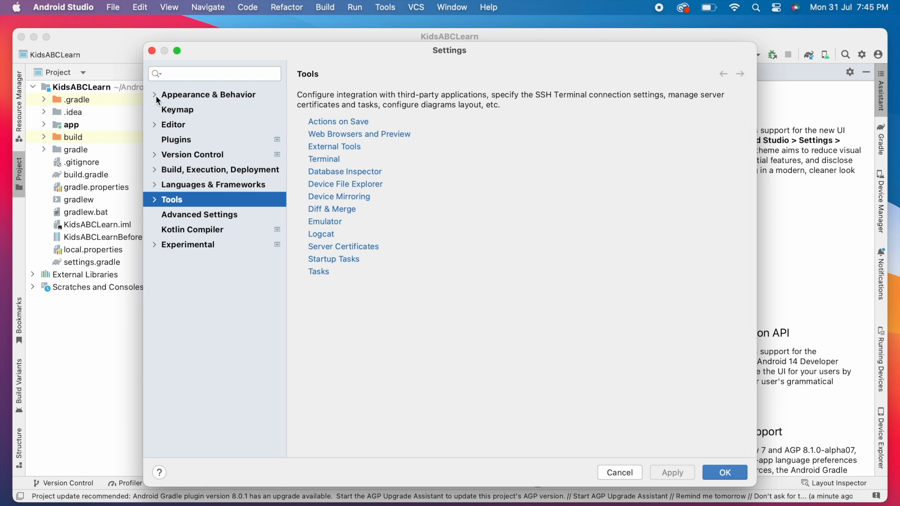
pyautogui.click(208, 95)
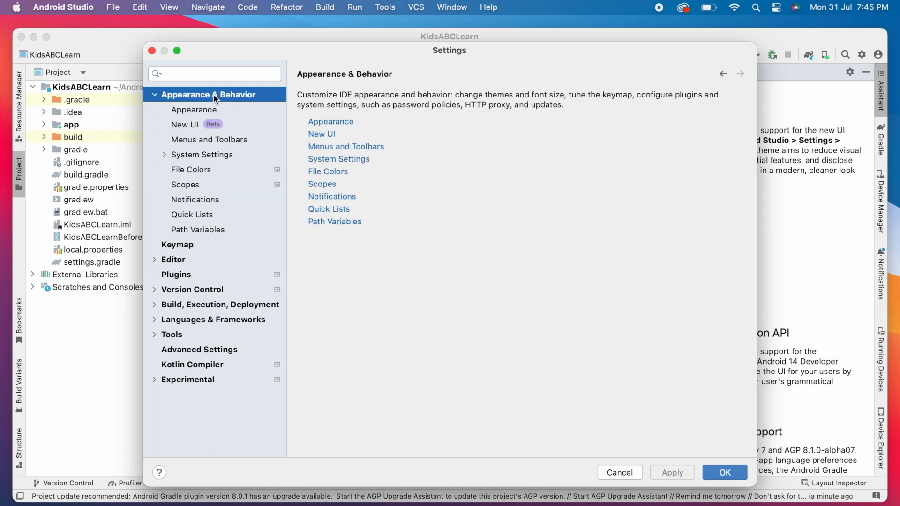
pyautogui.moveTo(185, 132)
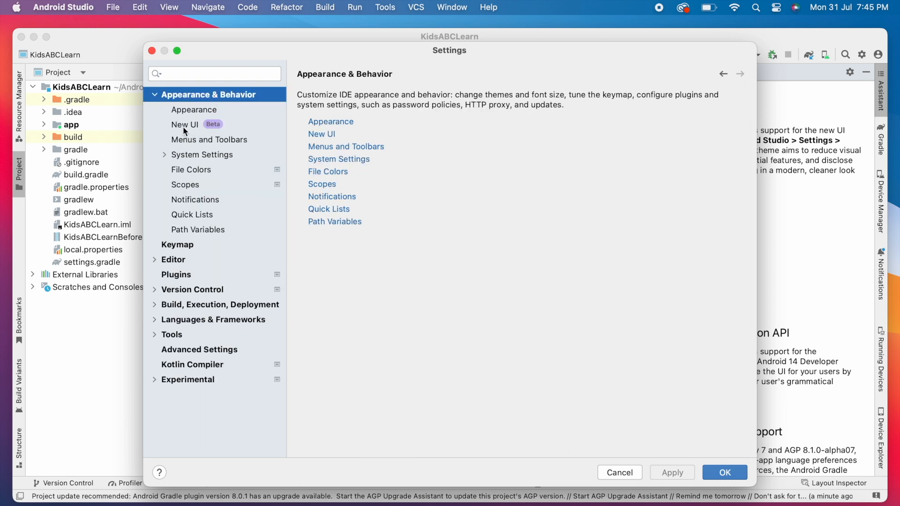
pyautogui.click(185, 125)
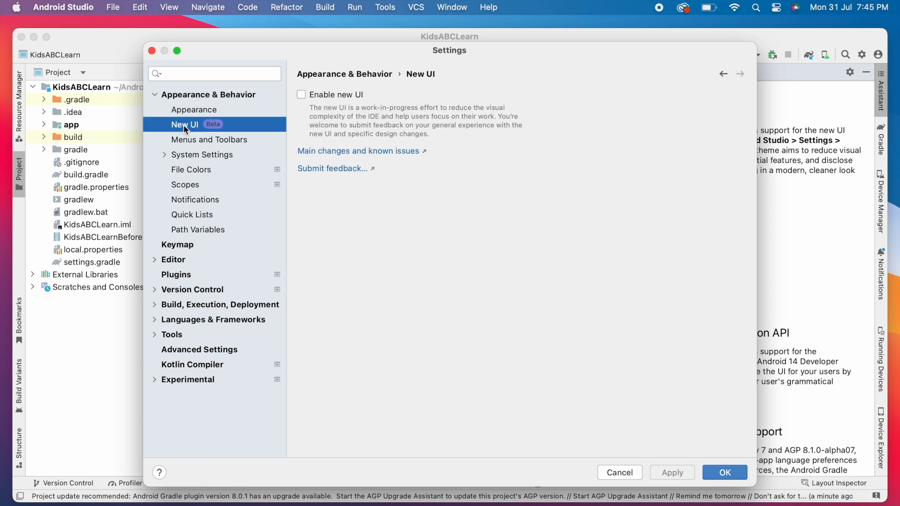
pyautogui.moveTo(395, 170)
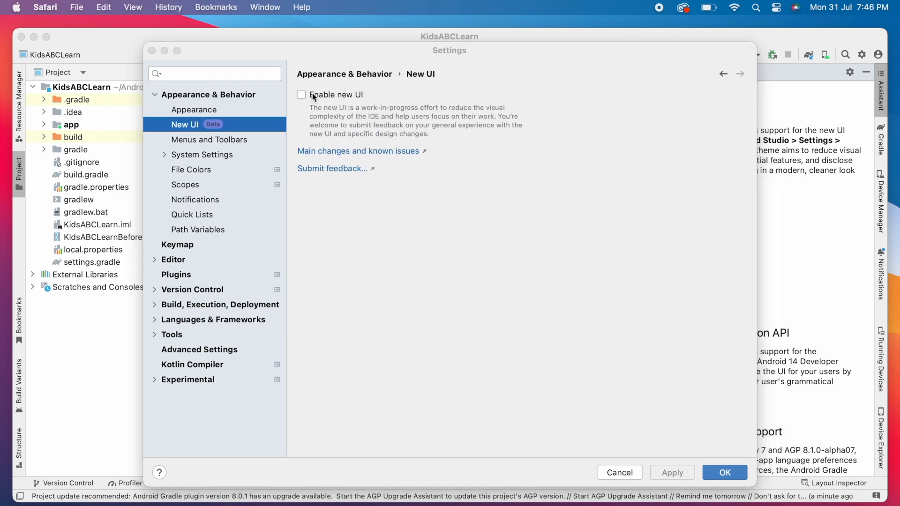
pyautogui.click(301, 95)
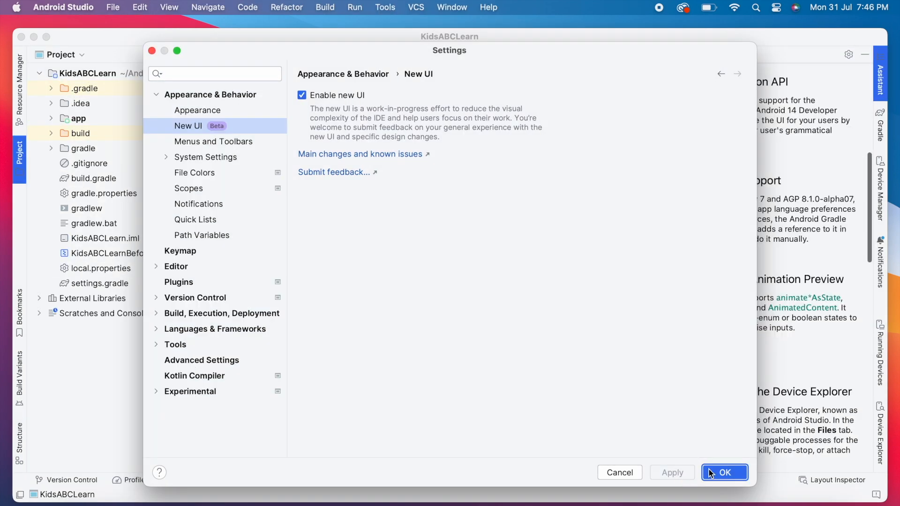
pyautogui.click(724, 472)
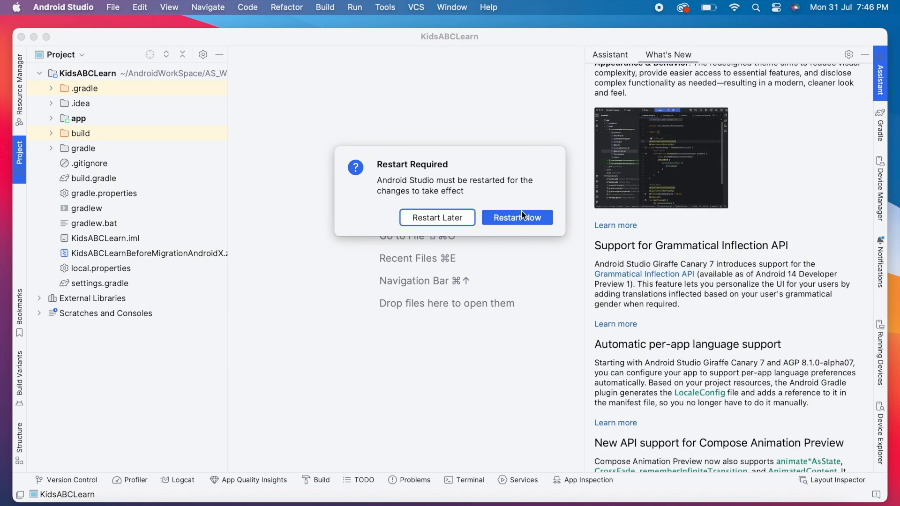
pyautogui.click(516, 216)
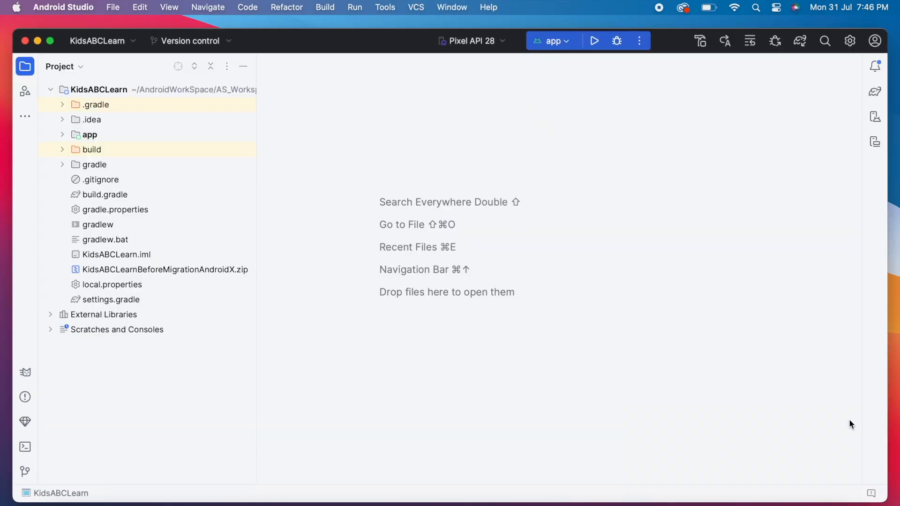
# Select the app module in the KidsABCLearn project tree and make it with the hammer toolbar button
pyautogui.click(99, 90)
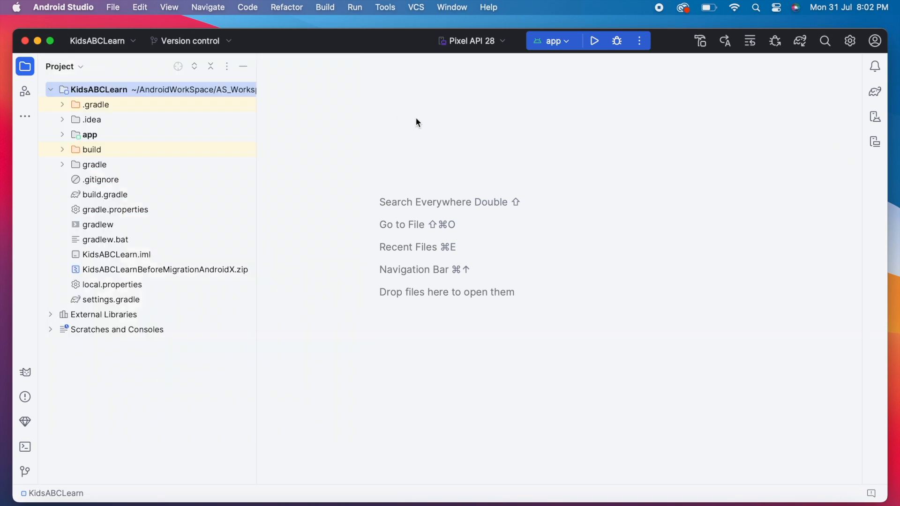
pyautogui.moveTo(701, 40)
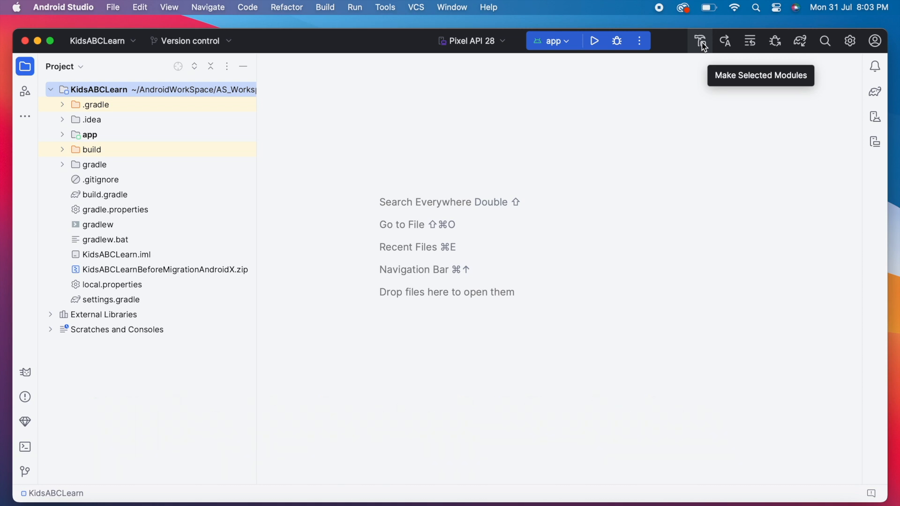
pyautogui.moveTo(120, 116)
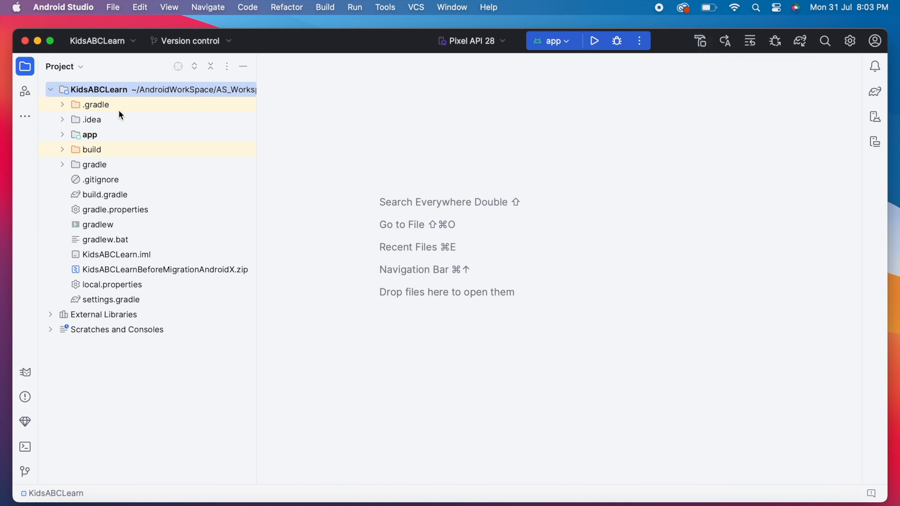
pyautogui.moveTo(95, 137)
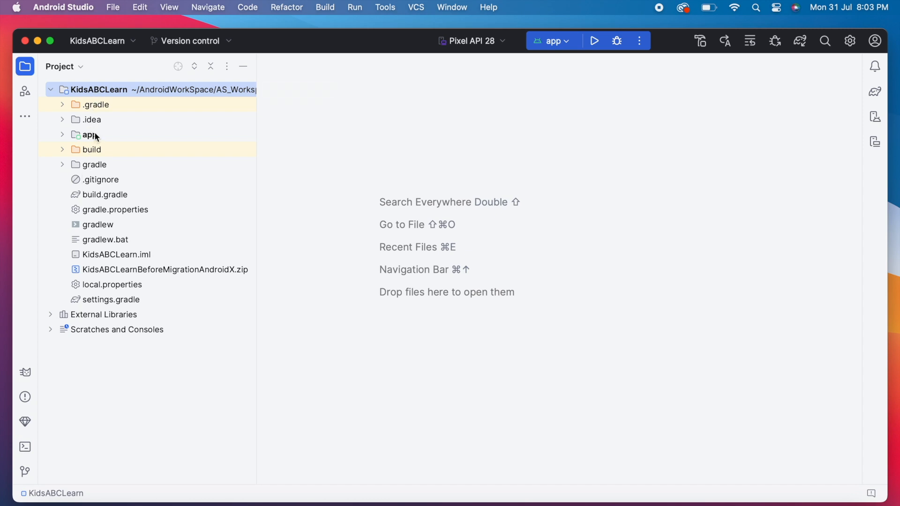
pyautogui.click(89, 134)
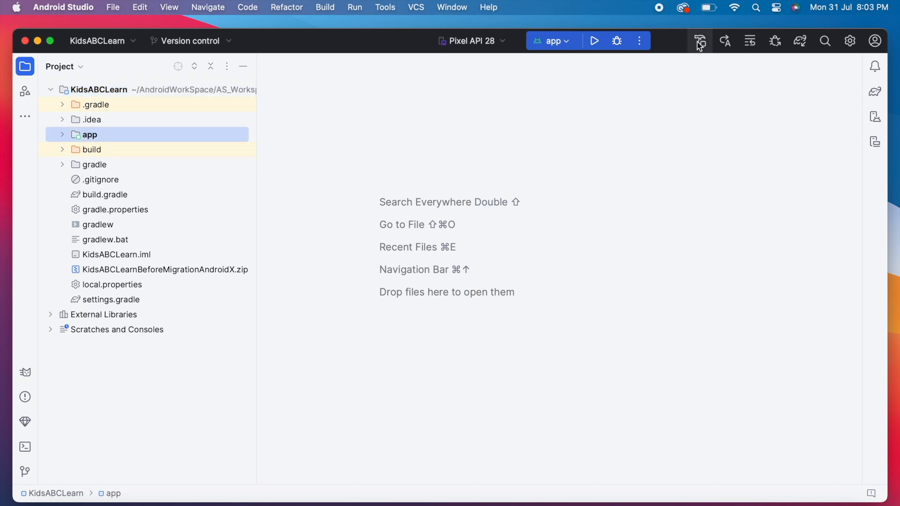
pyautogui.moveTo(551, 40)
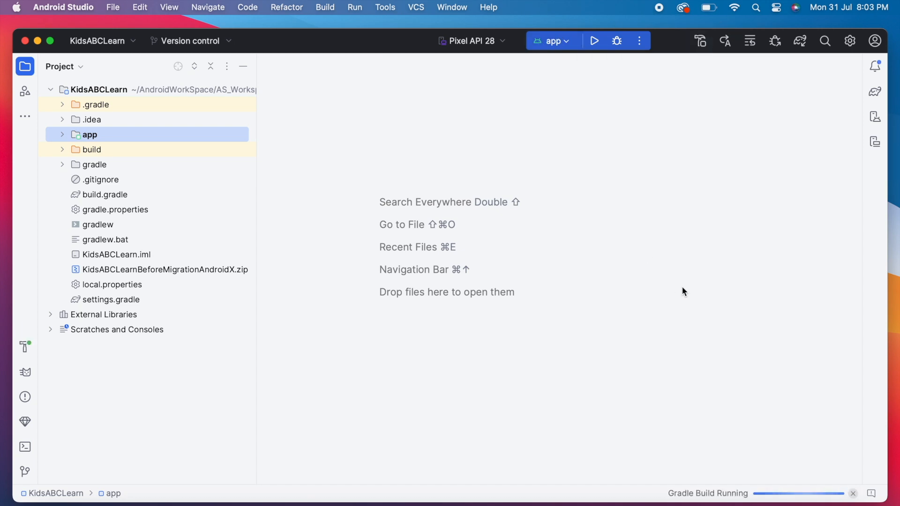
pyautogui.moveTo(657, 462)
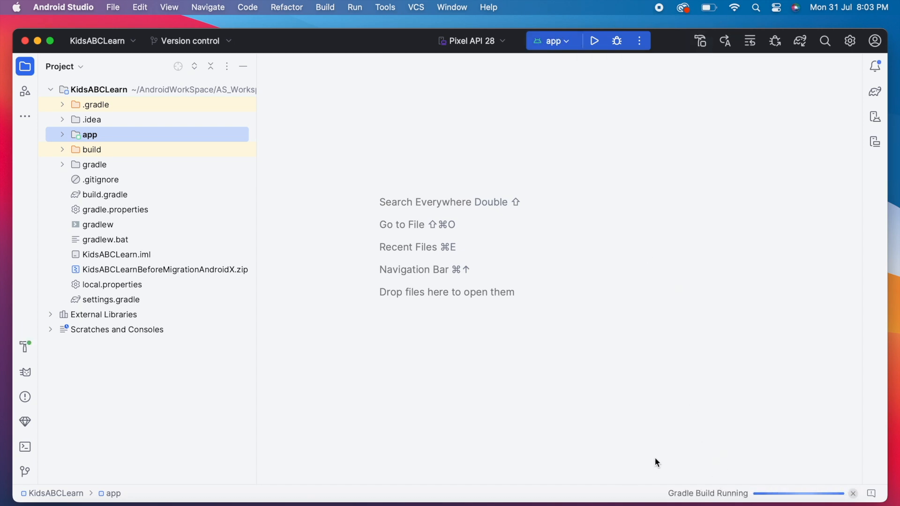
pyautogui.moveTo(748, 121)
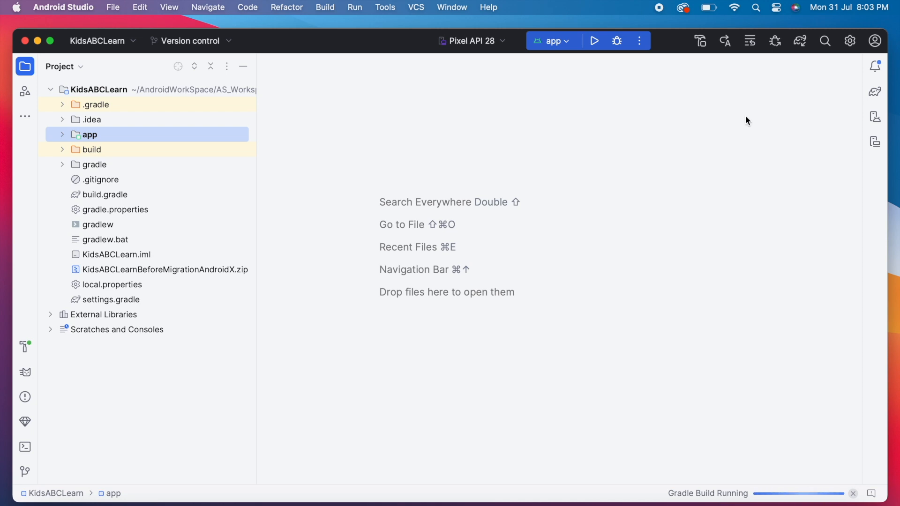
pyautogui.moveTo(800, 40)
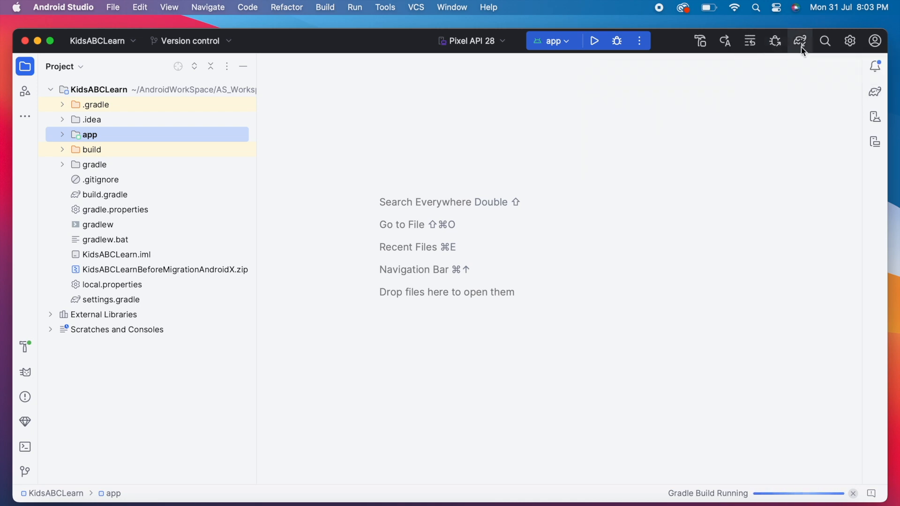
pyautogui.moveTo(851, 40)
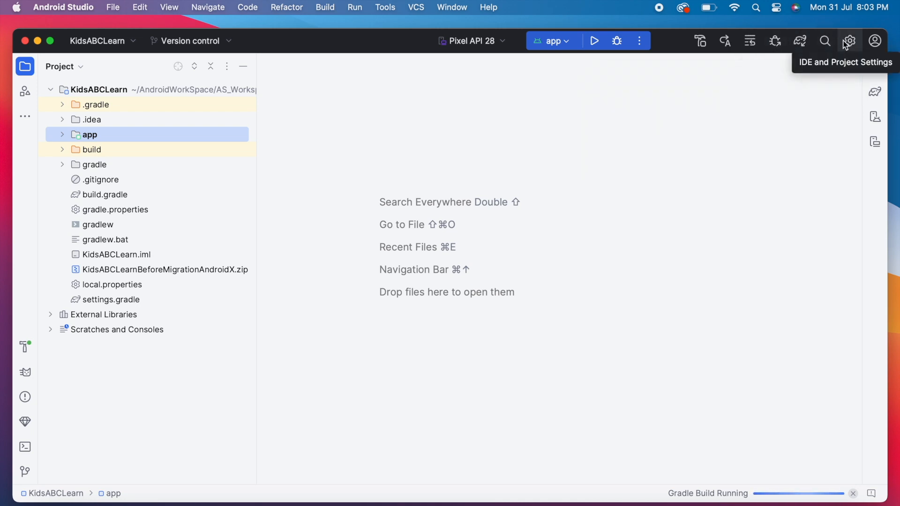
pyautogui.moveTo(876, 65)
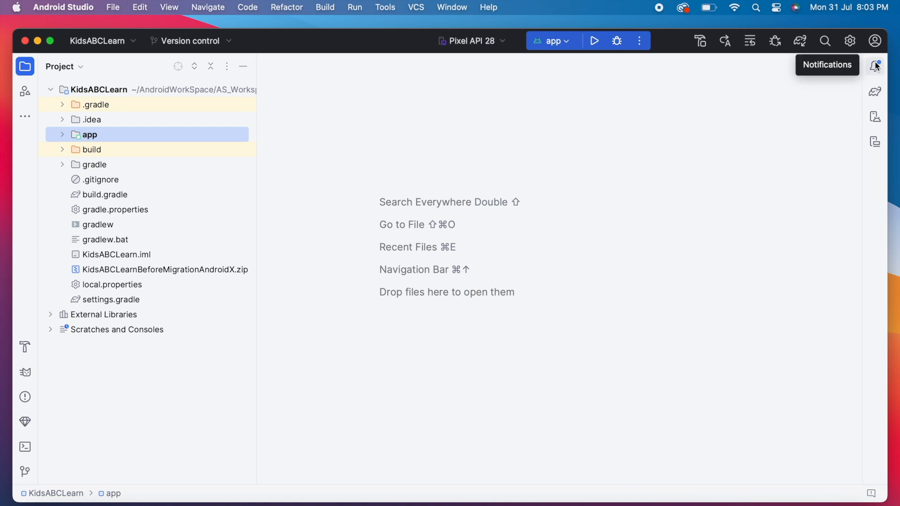
# Pick Pixel API 28 from the device list, review the build's Download info, and hide the Build tool window
pyautogui.click(875, 116)
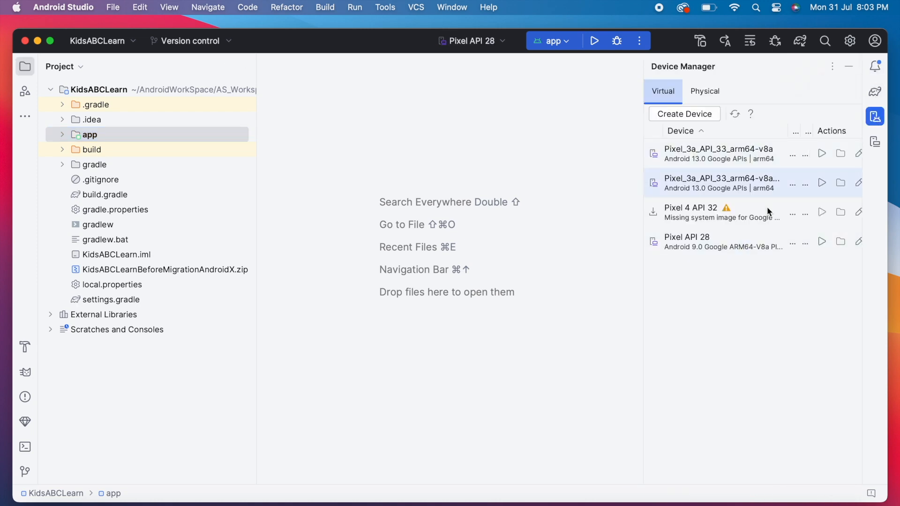
pyautogui.click(875, 143)
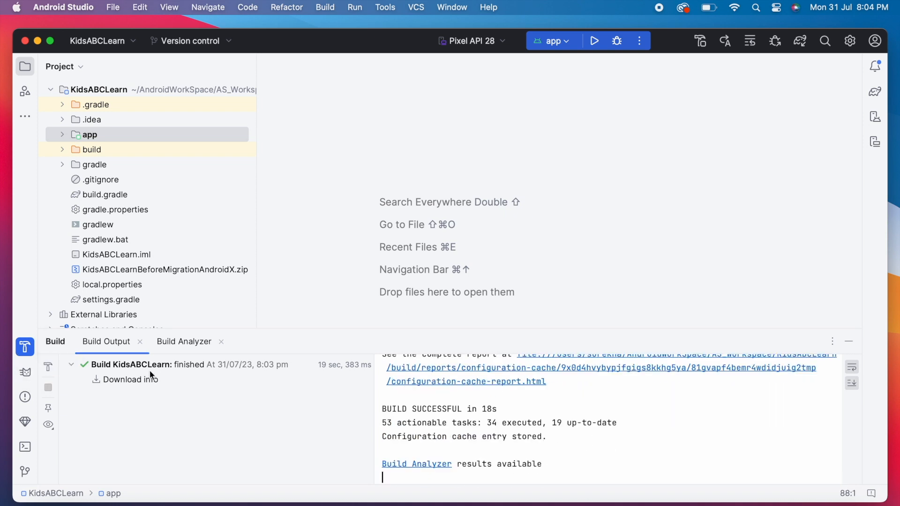
pyautogui.click(131, 380)
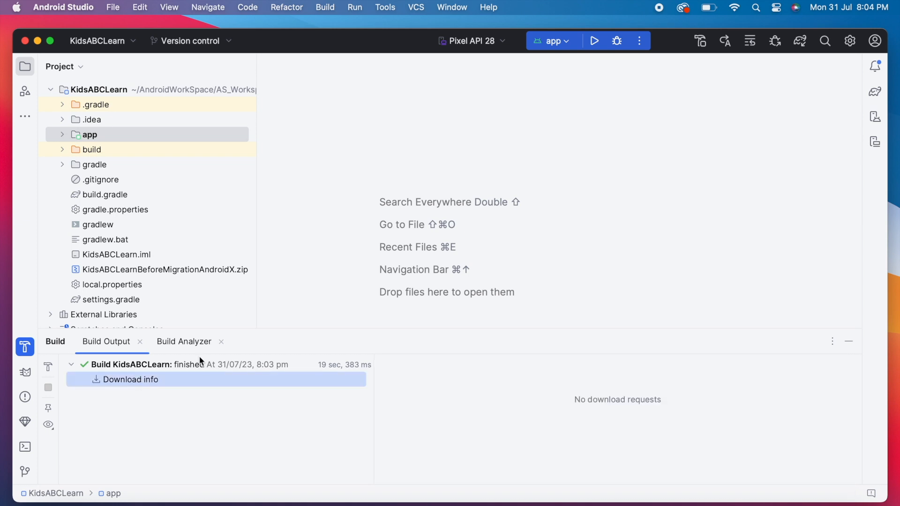
pyautogui.click(24, 372)
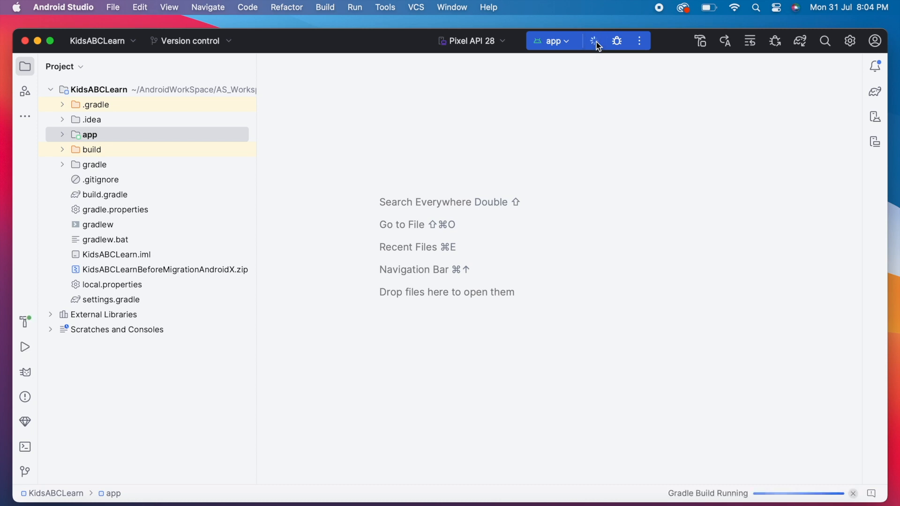
# Run 'app' on the Pixel API 28 emulator until KidsABCLearn shows its Learn, Practice and Play screen
pyautogui.click(593, 40)
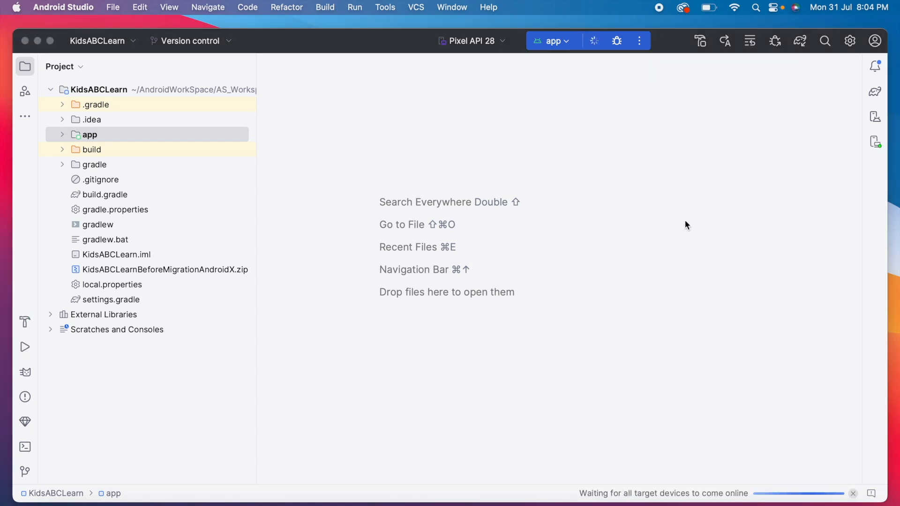
pyautogui.click(25, 346)
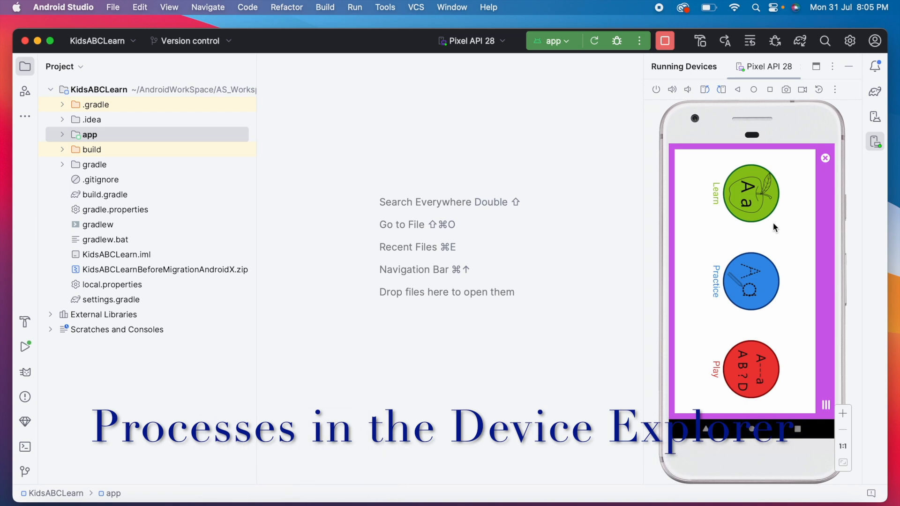
pyautogui.moveTo(876, 117)
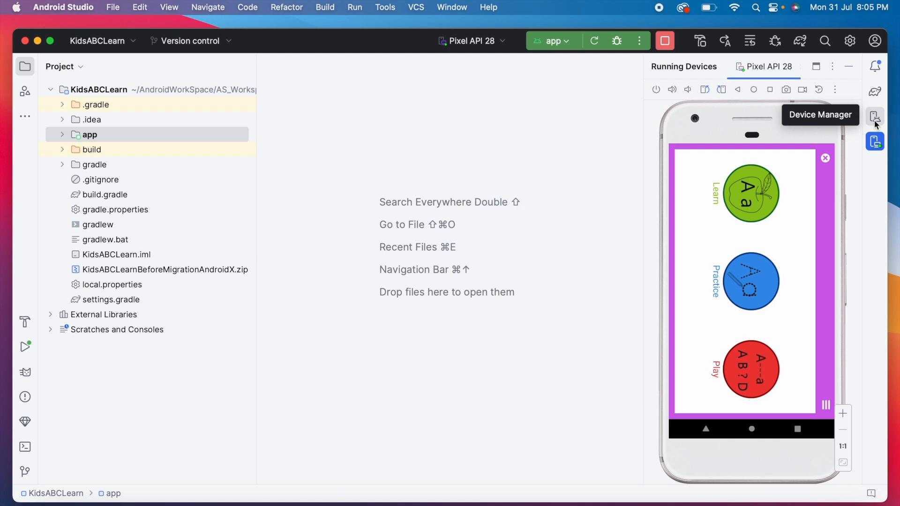
pyautogui.moveTo(644, 222)
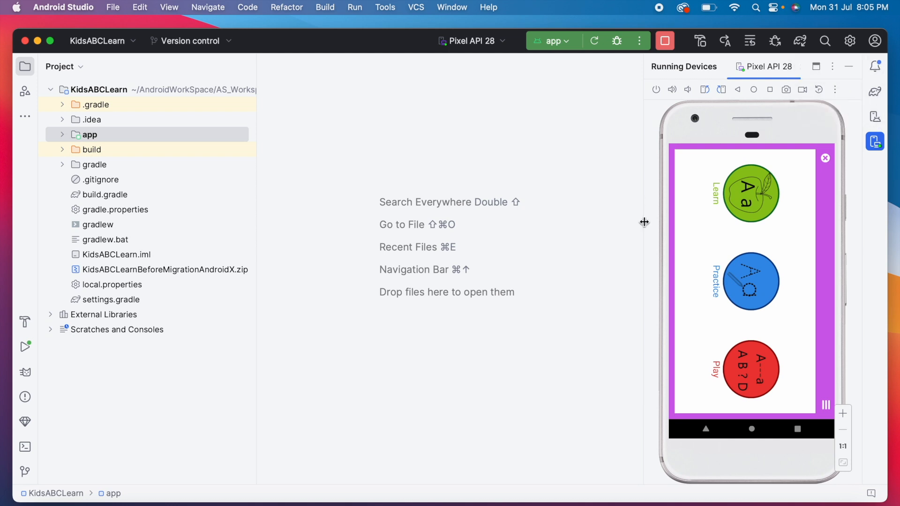
# Show the Device Explorer listing the emulator's files
pyautogui.click(169, 6)
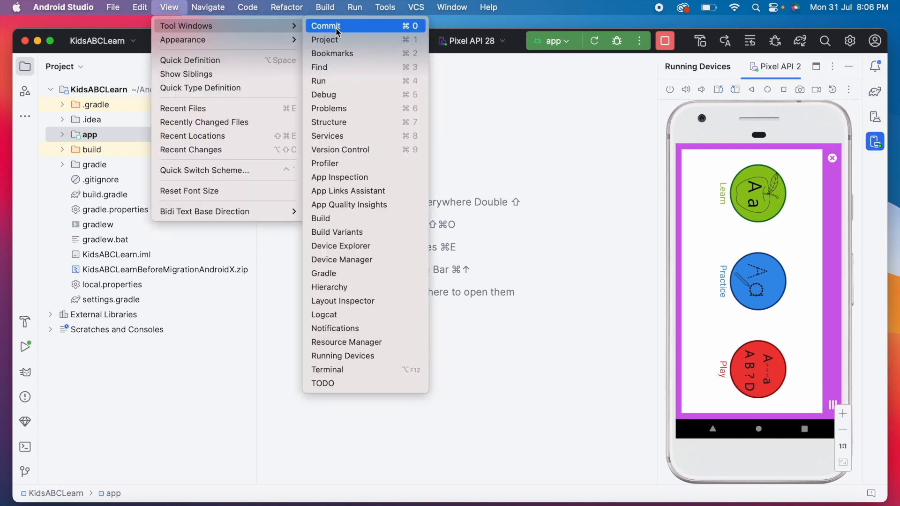
pyautogui.moveTo(340, 245)
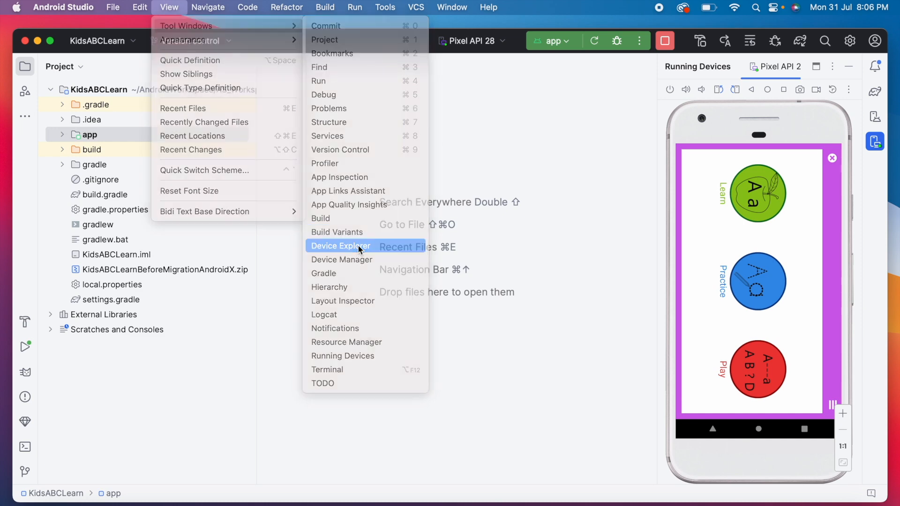
pyautogui.click(339, 246)
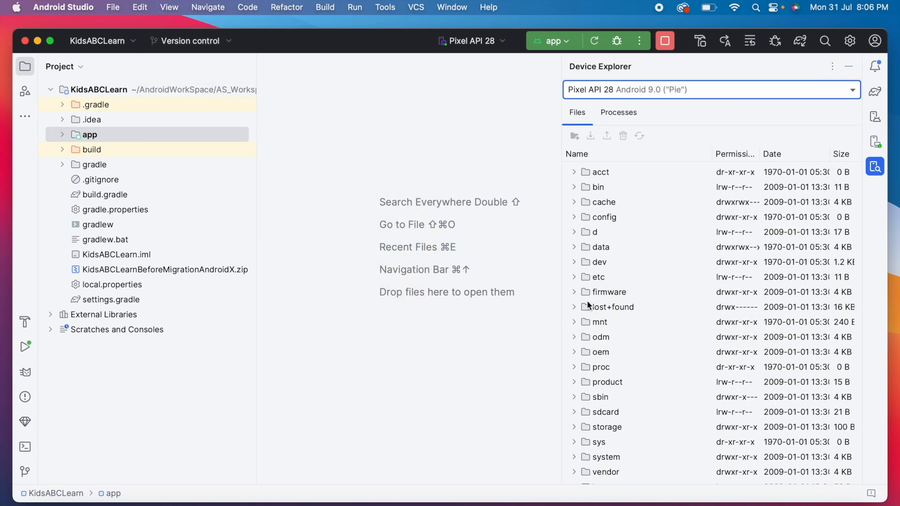
pyautogui.moveTo(617, 276)
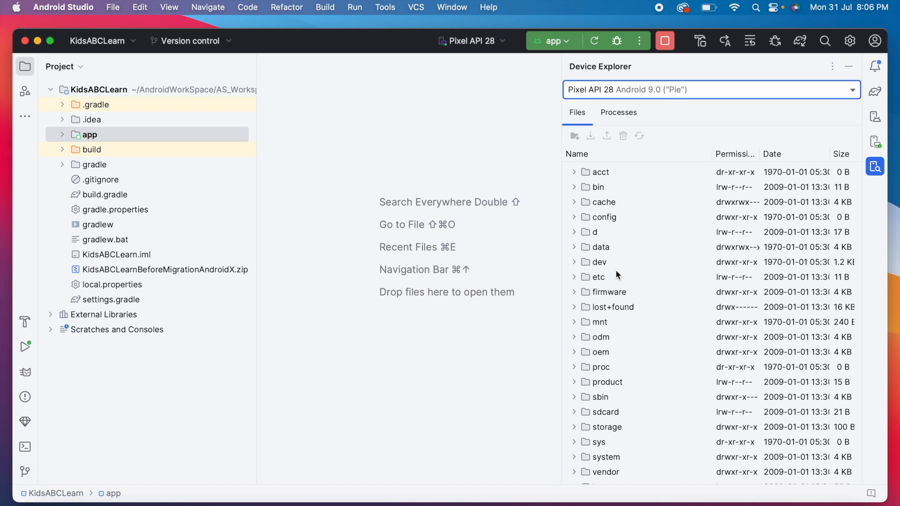
pyautogui.scroll(-3)
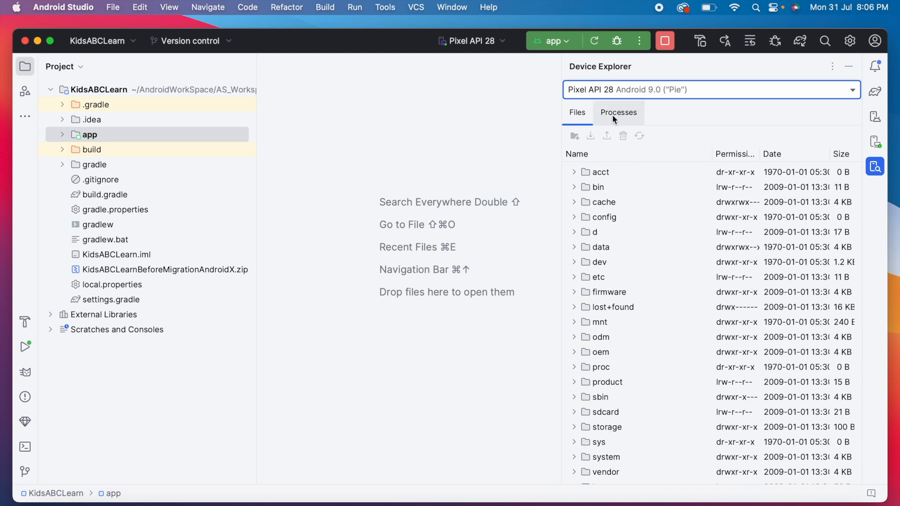
# Select the com.homeapps.kidsabc process in Processes and return to Running Devices
pyautogui.click(619, 112)
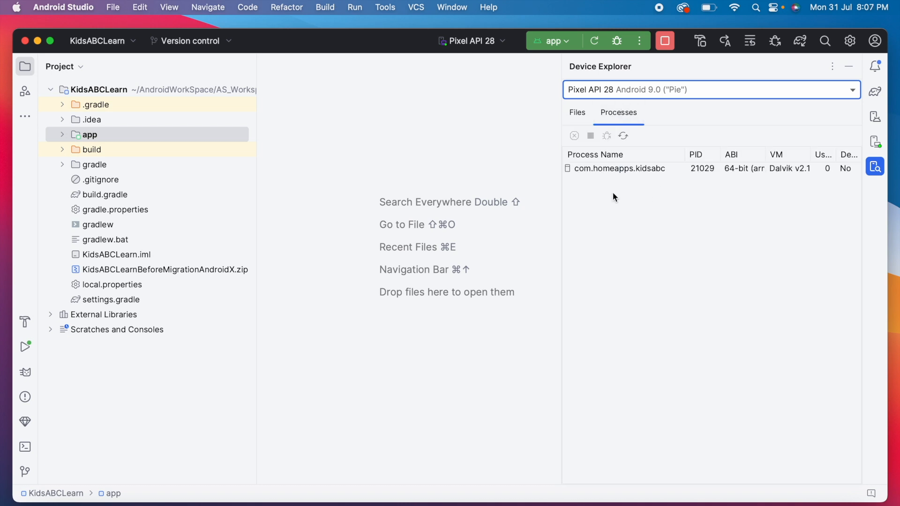
pyautogui.click(620, 167)
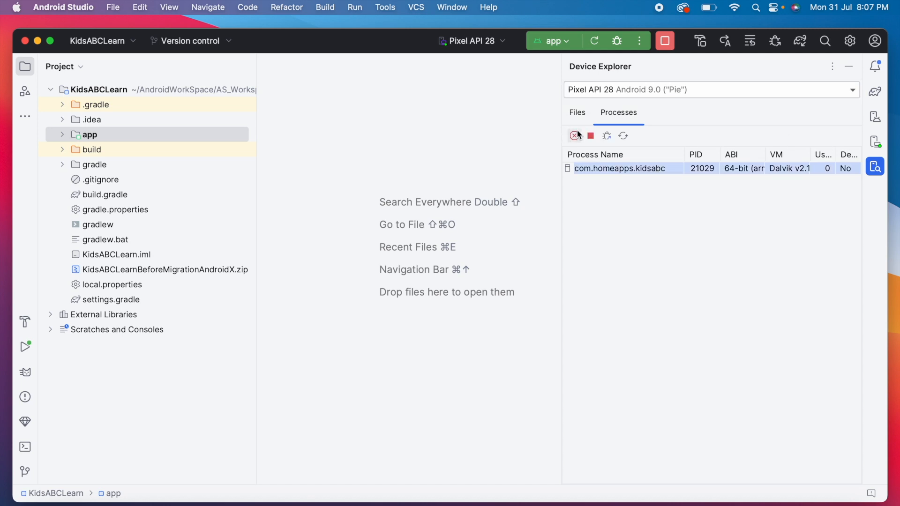
pyautogui.moveTo(590, 136)
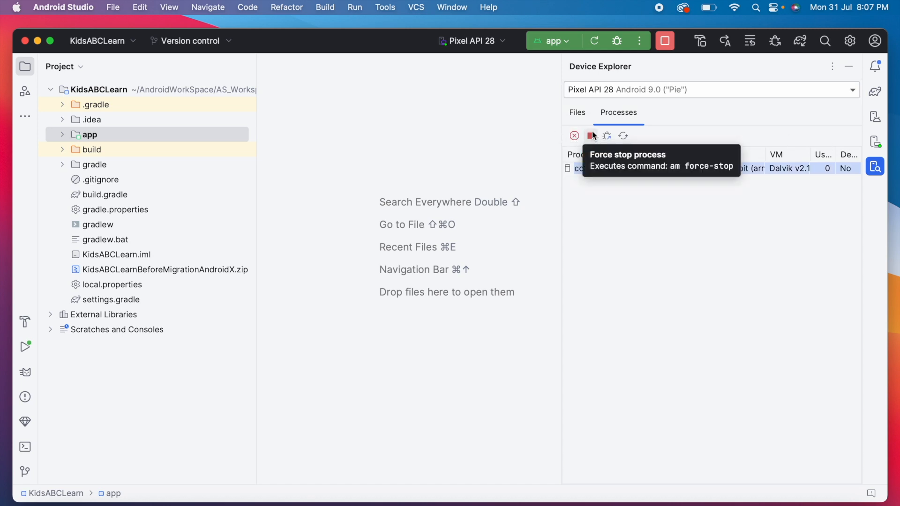
pyautogui.click(876, 141)
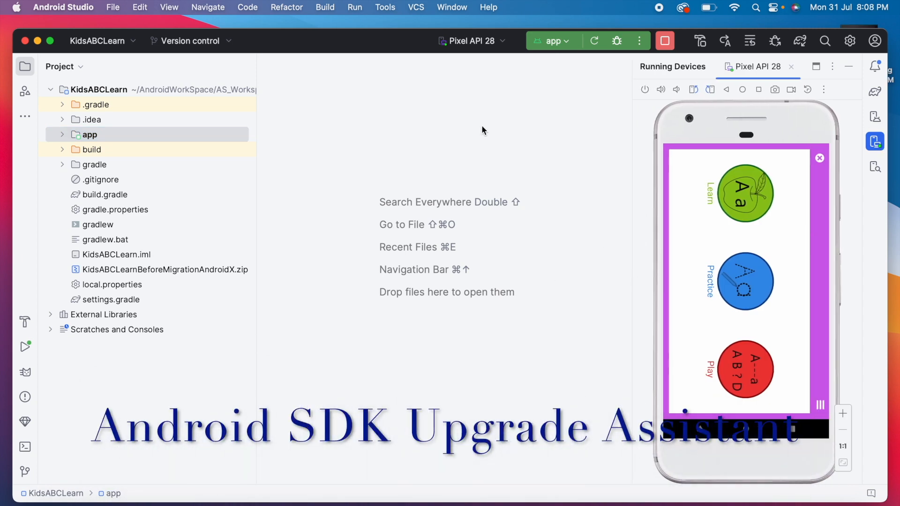
# Launch the Android SDK Upgrade Assistant and expand the app module
pyautogui.click(384, 7)
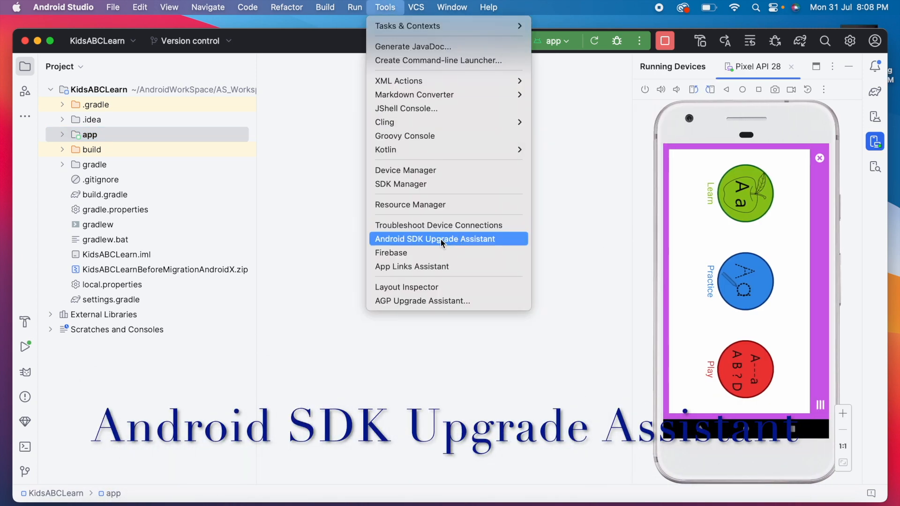
pyautogui.click(434, 239)
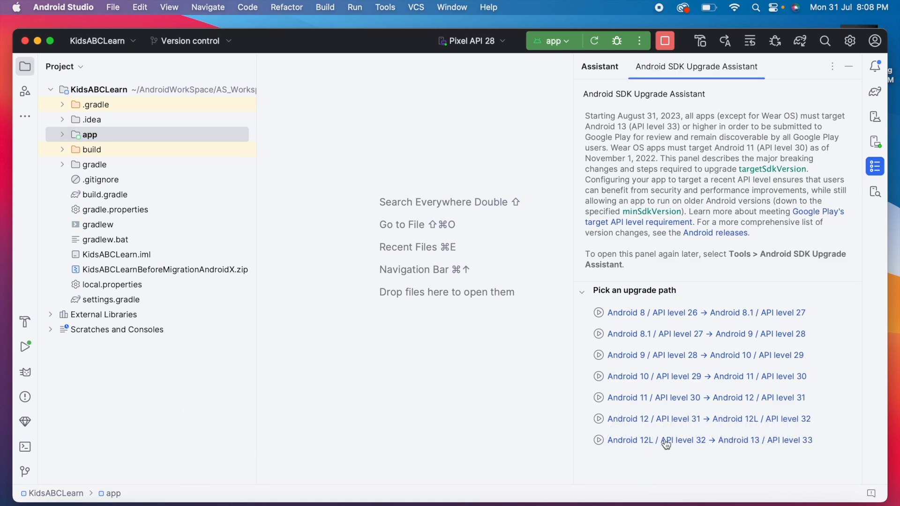
pyautogui.moveTo(720, 350)
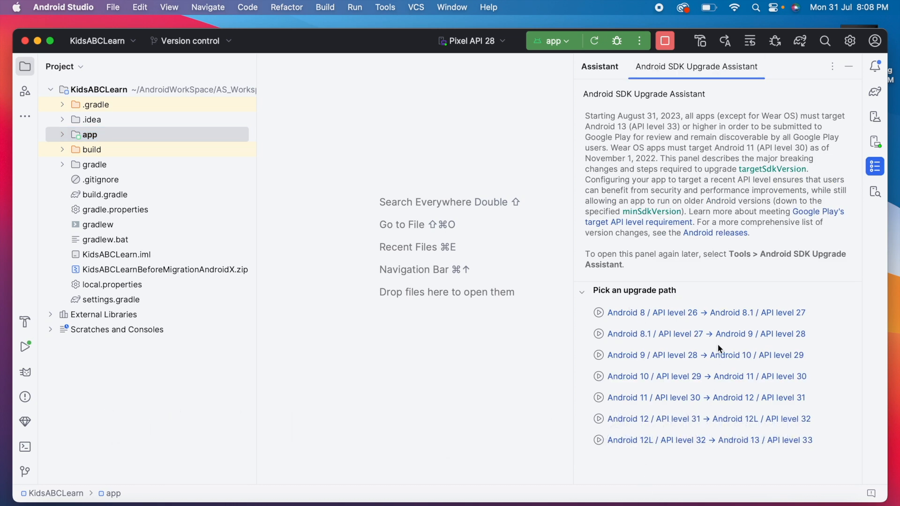
pyautogui.click(89, 134)
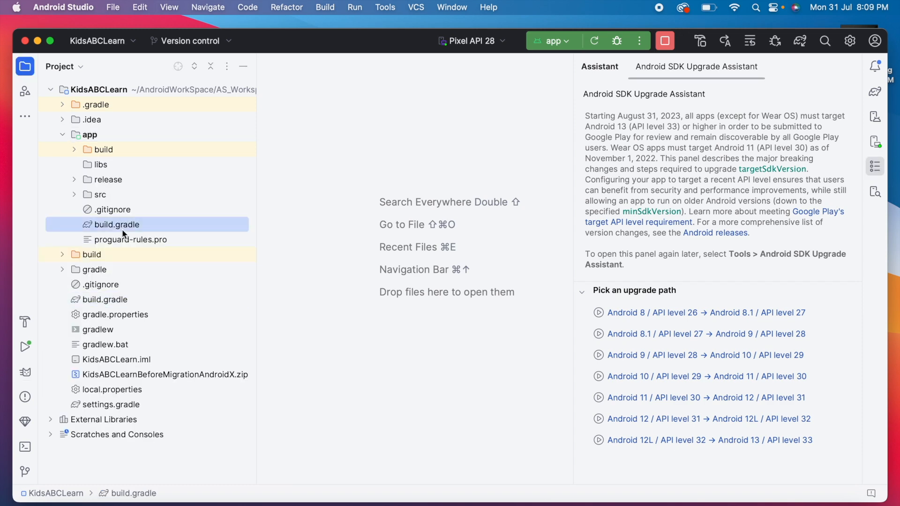
# Review app build.gradle alongside the API 32 to 33 migration steps
pyautogui.doubleClick(116, 224)
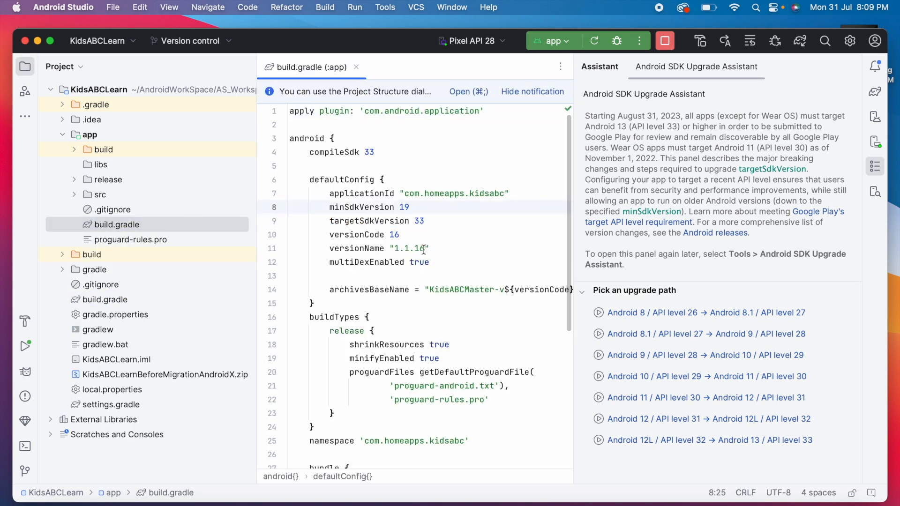
pyautogui.click(709, 441)
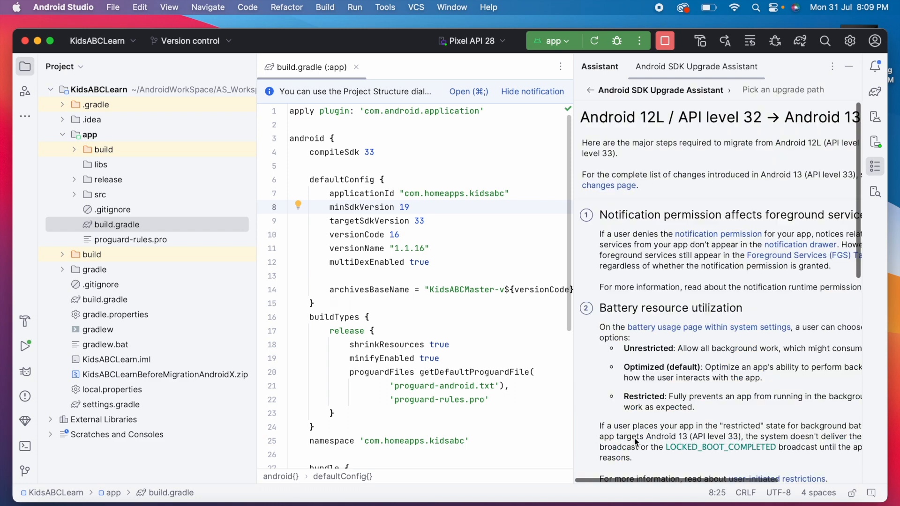
pyautogui.scroll(-3)
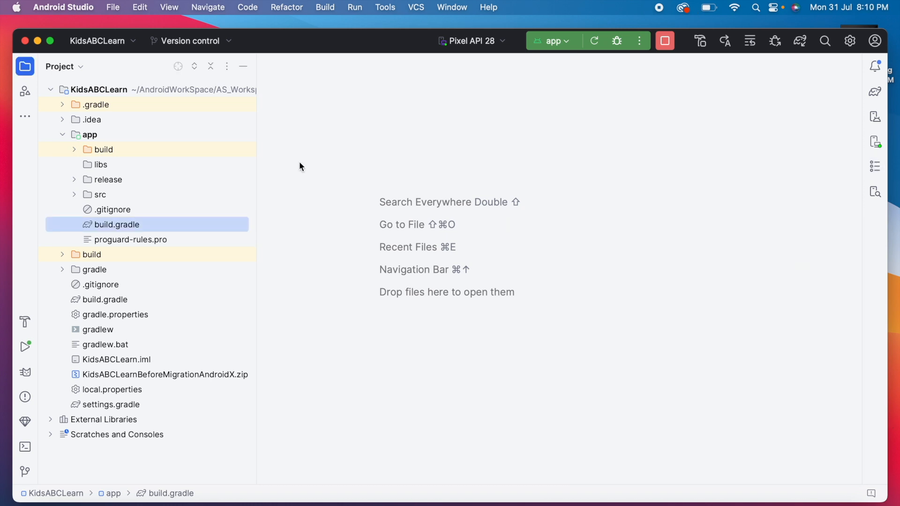
# Run Check for Updates, confirming the latest version and plugins are installed
pyautogui.click(63, 6)
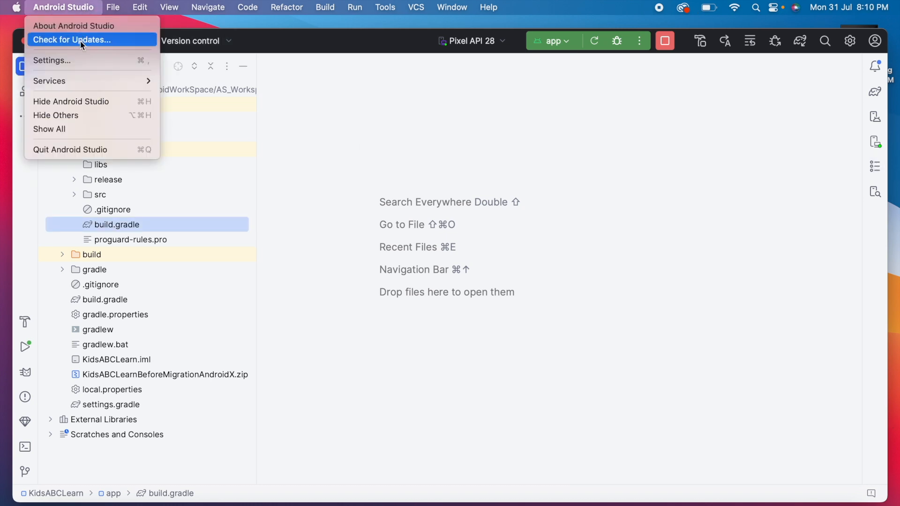
pyautogui.click(72, 39)
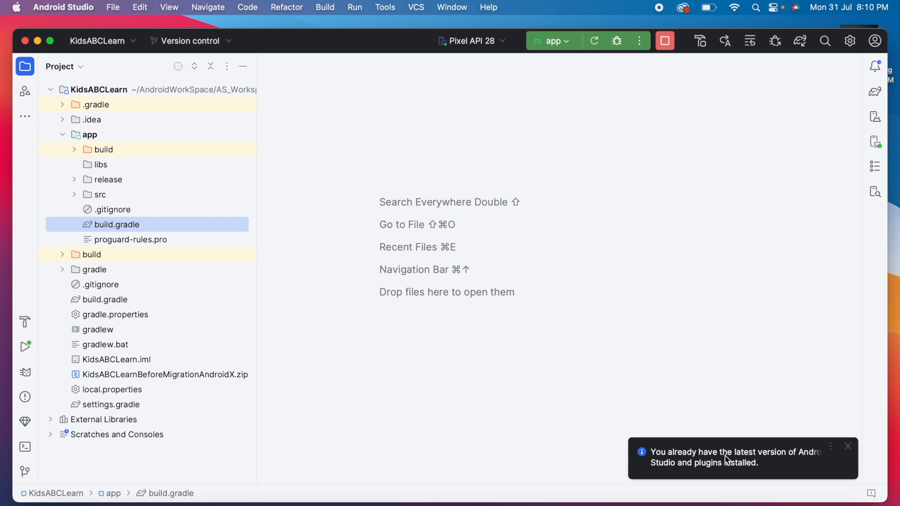